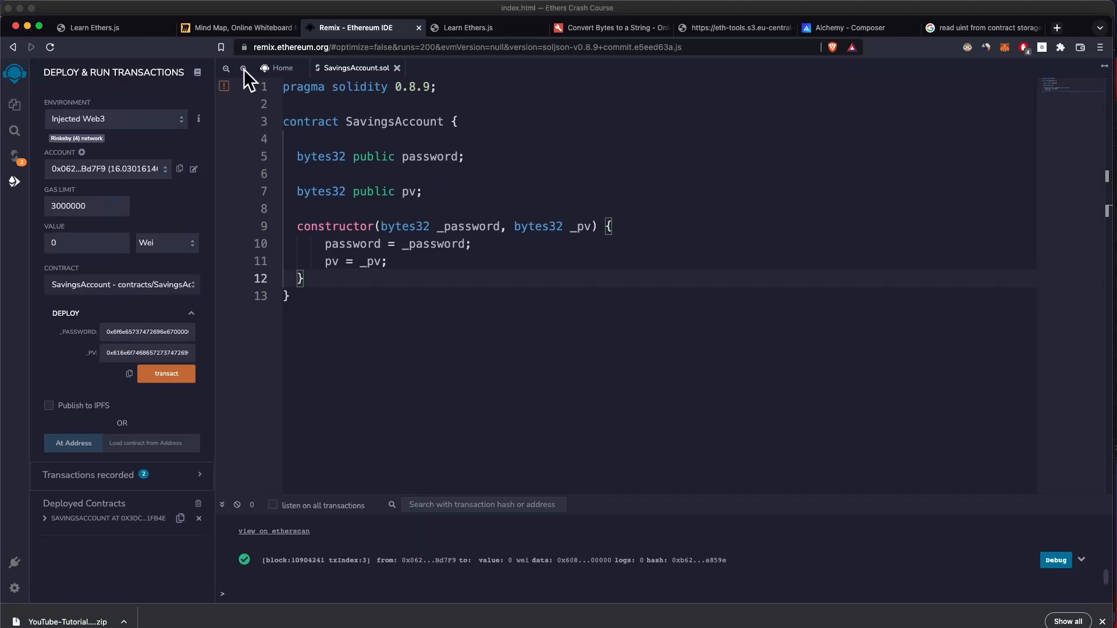
- Review the contract code and Composer page, then view anotherstring's bytes32 hex
click(244, 68)
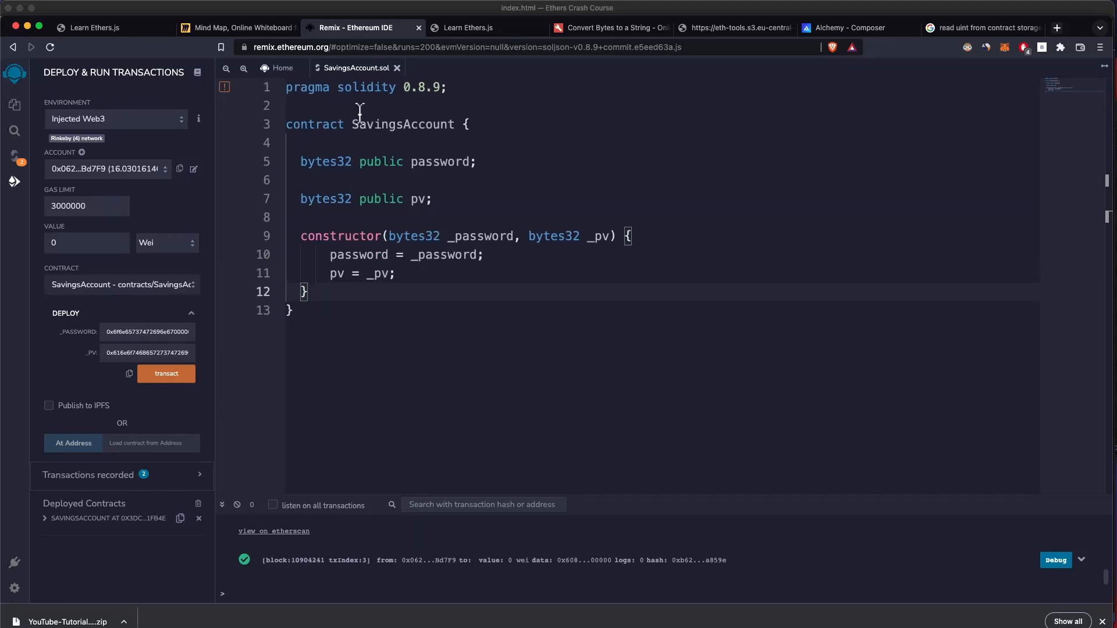
mouse_move(436, 156)
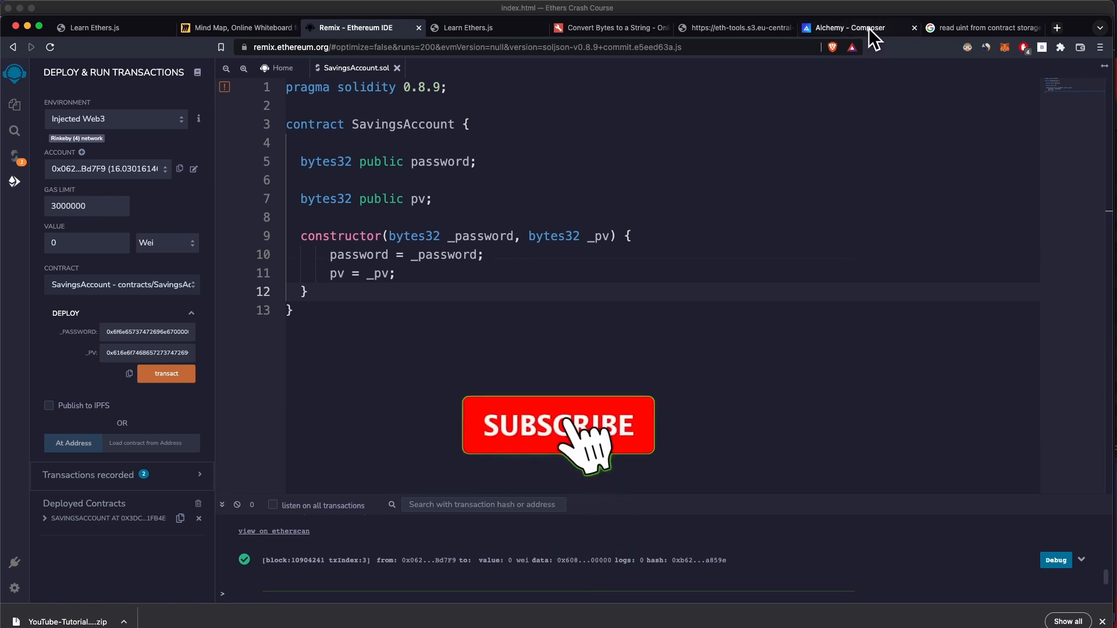
click(845, 27)
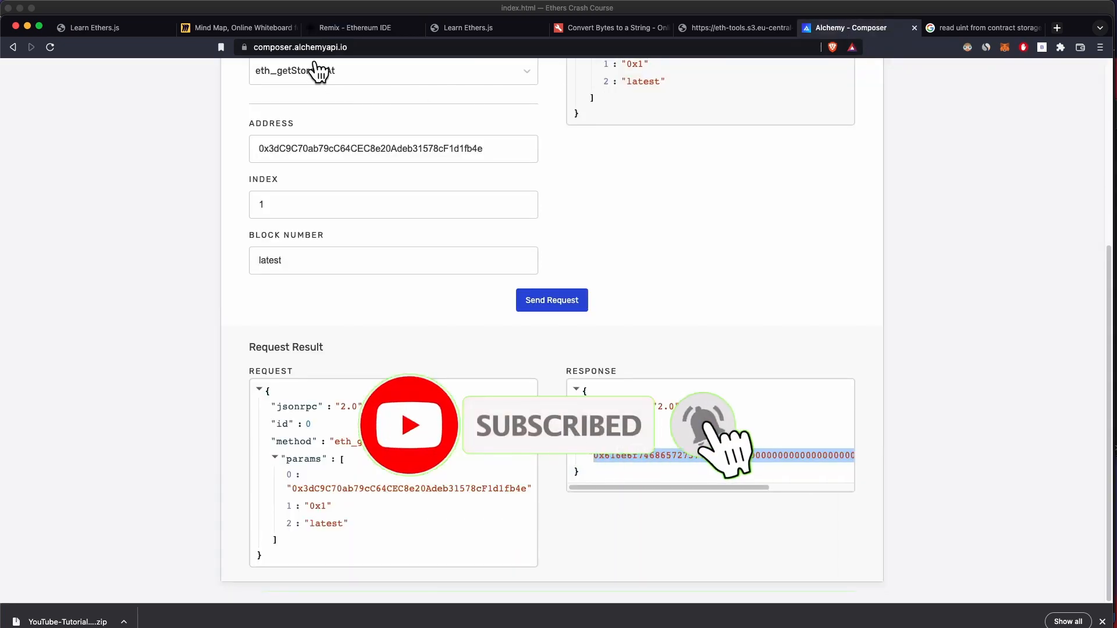
scroll(up, 3)
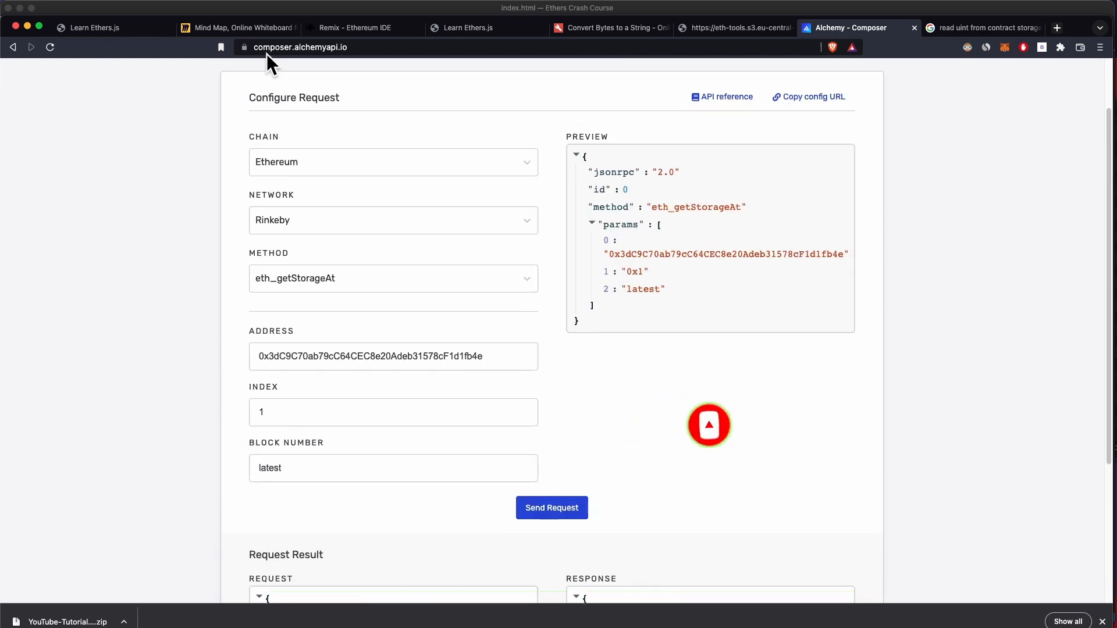
click(354, 28)
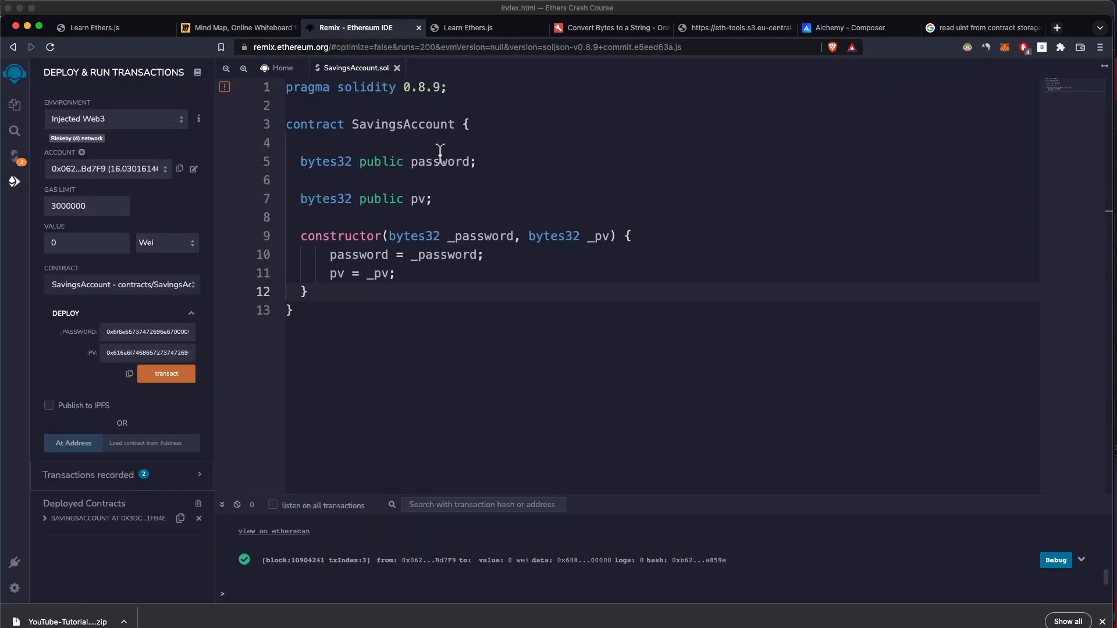
mouse_move(488, 198)
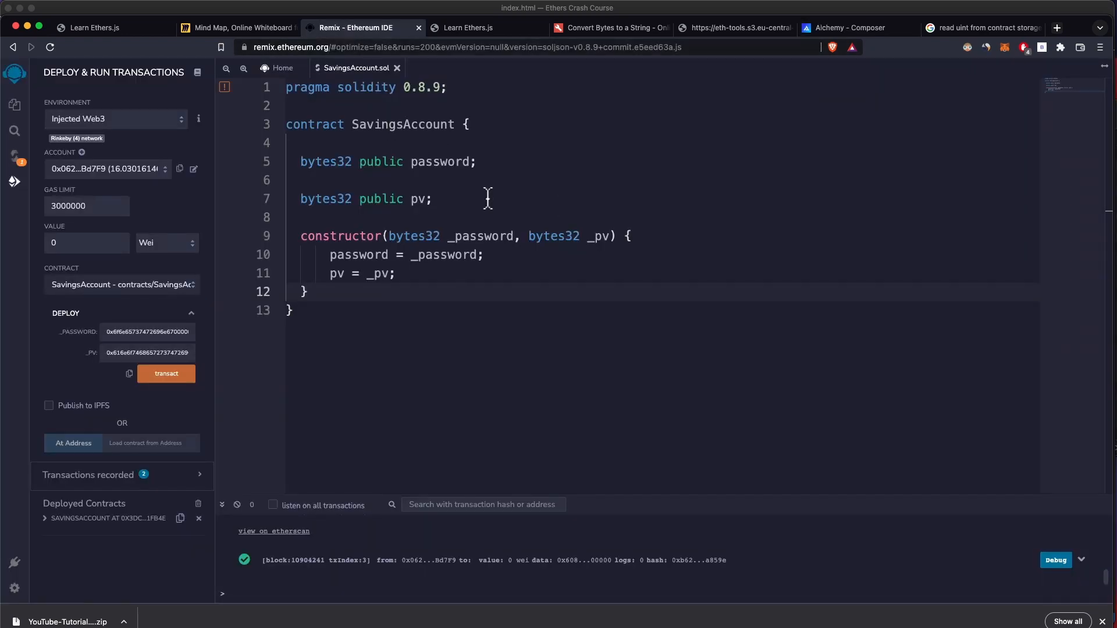
mouse_move(315, 169)
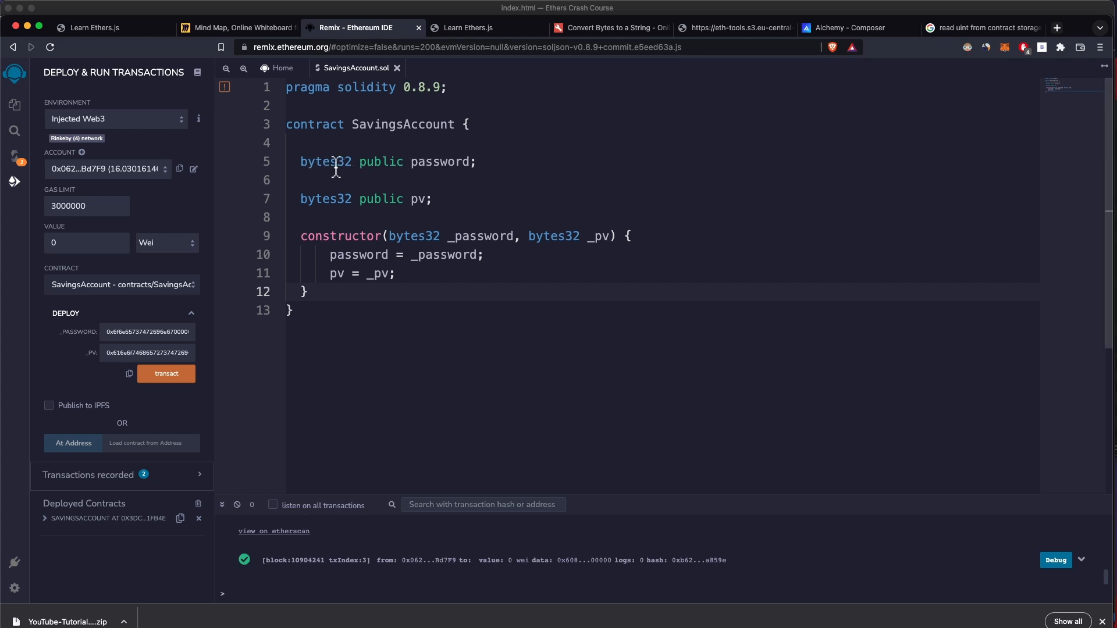
mouse_move(336, 180)
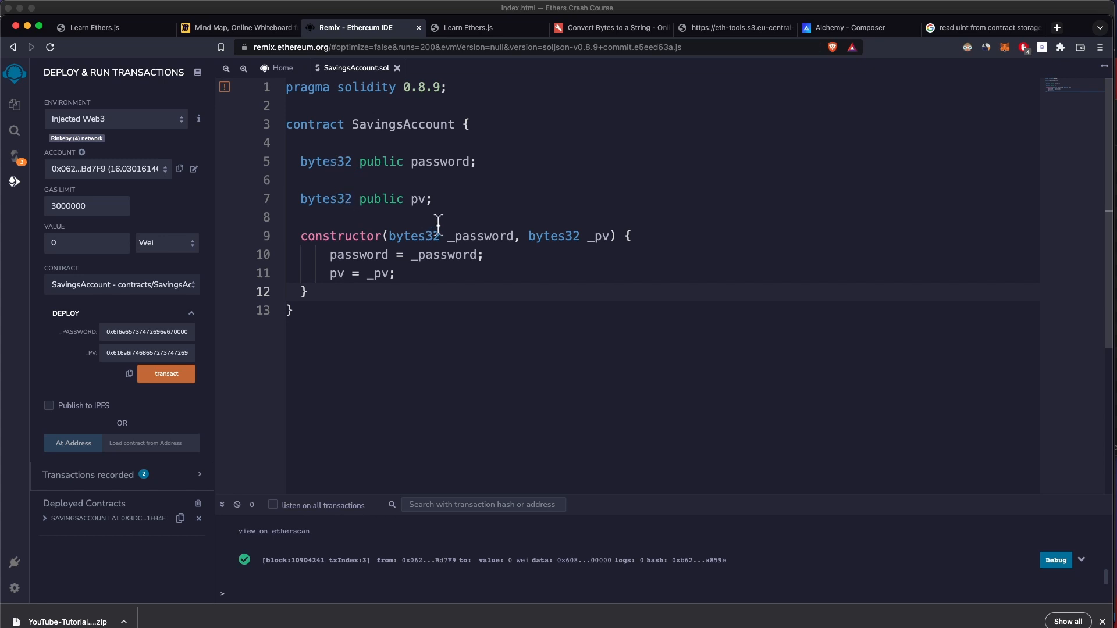
mouse_move(435, 244)
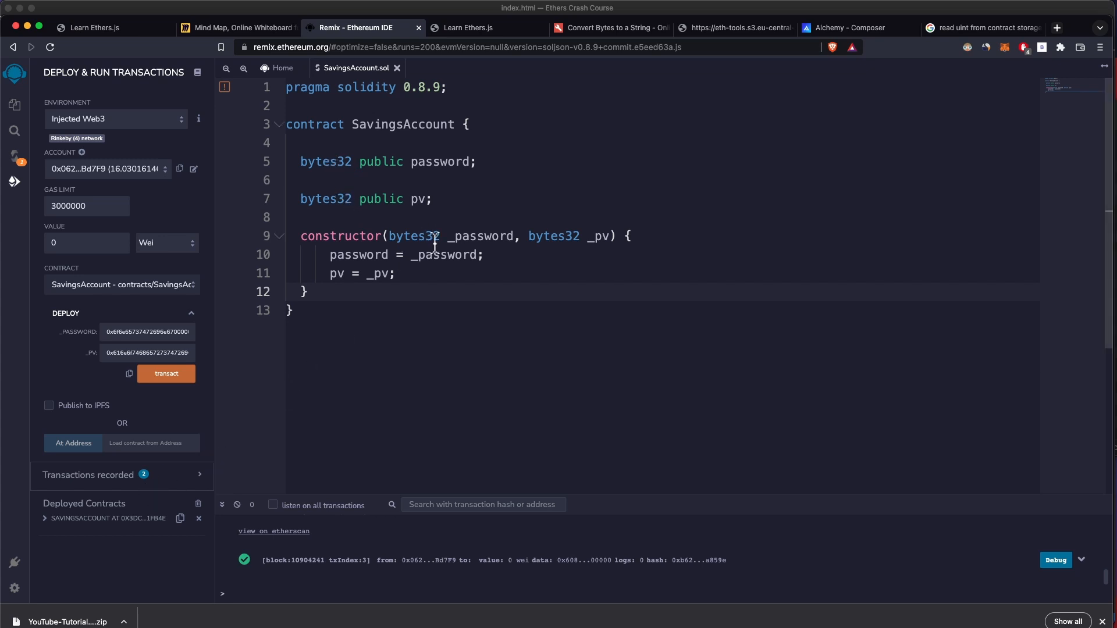
mouse_move(461, 200)
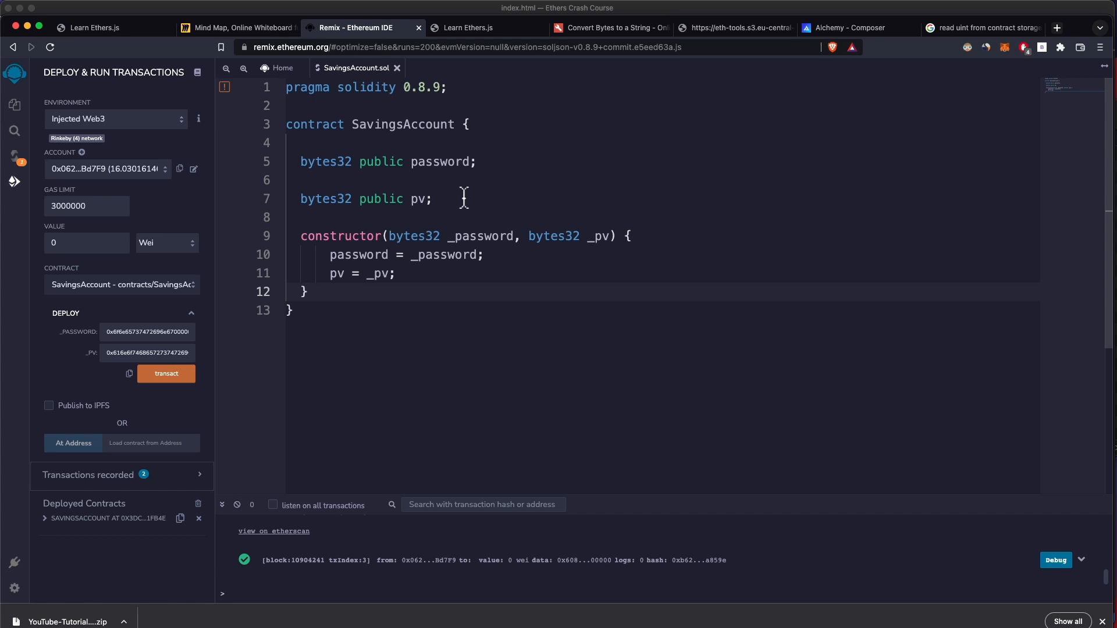
mouse_move(482, 161)
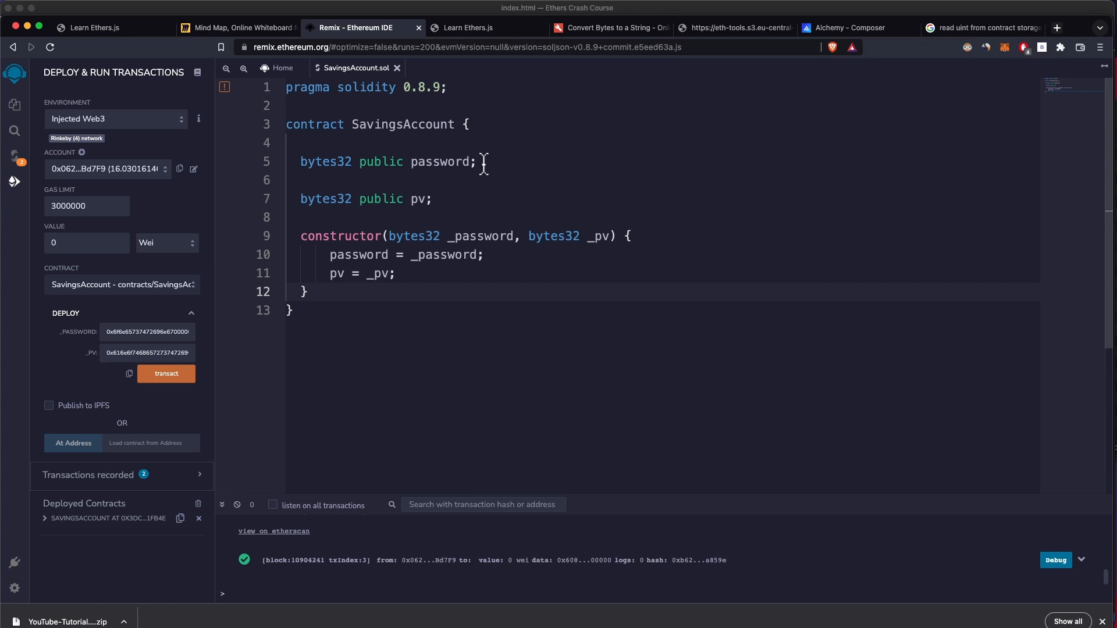
mouse_move(426, 161)
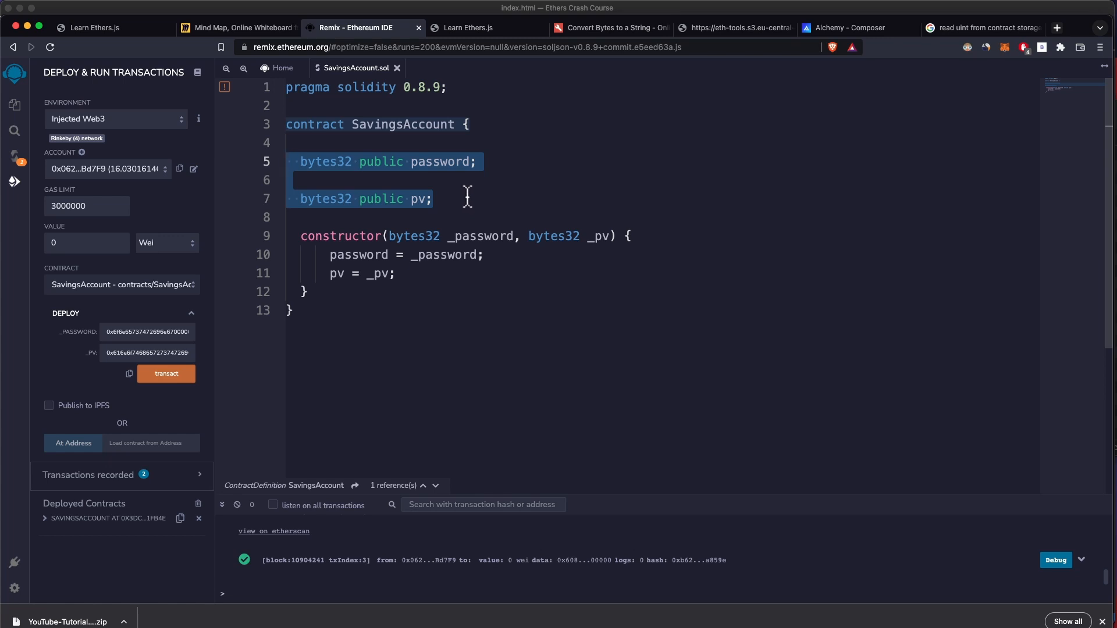
mouse_move(227, 283)
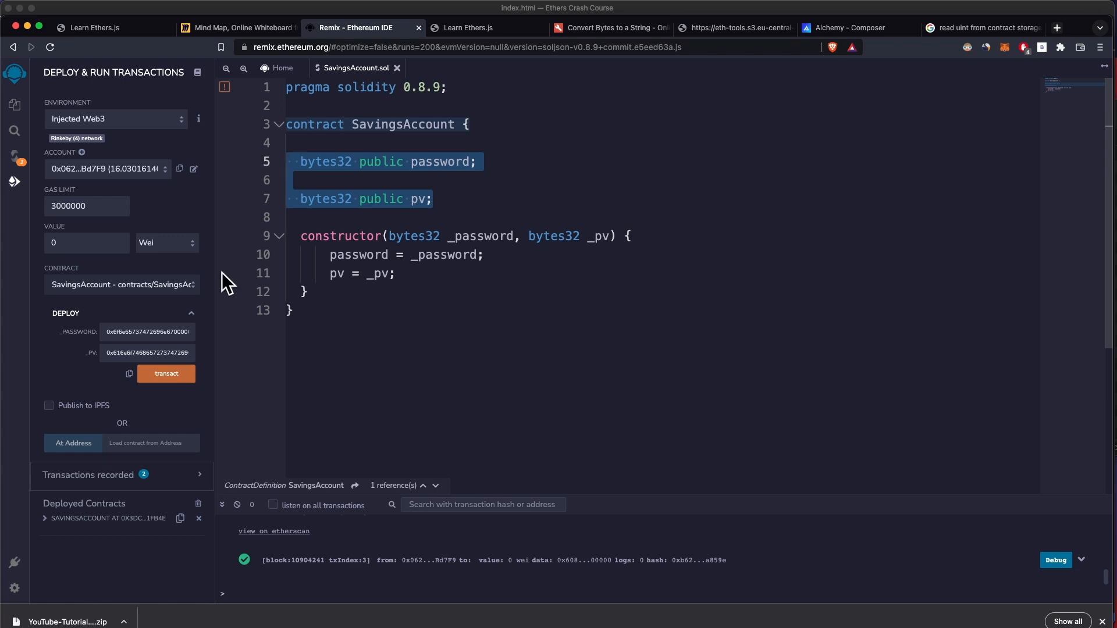
mouse_move(274, 93)
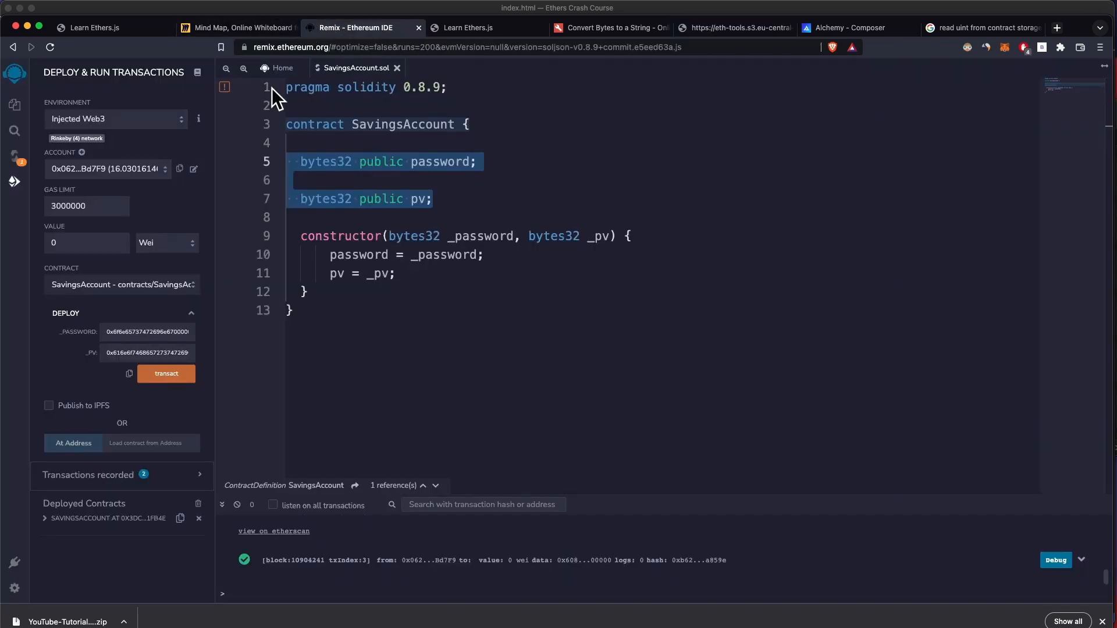
mouse_move(365, 238)
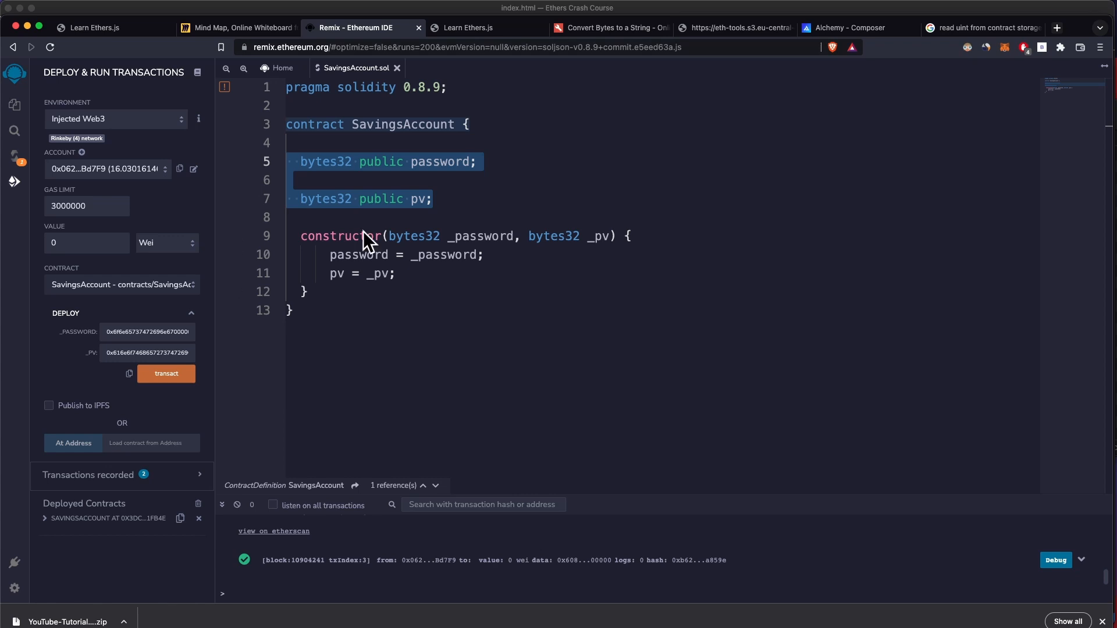
mouse_move(542, 245)
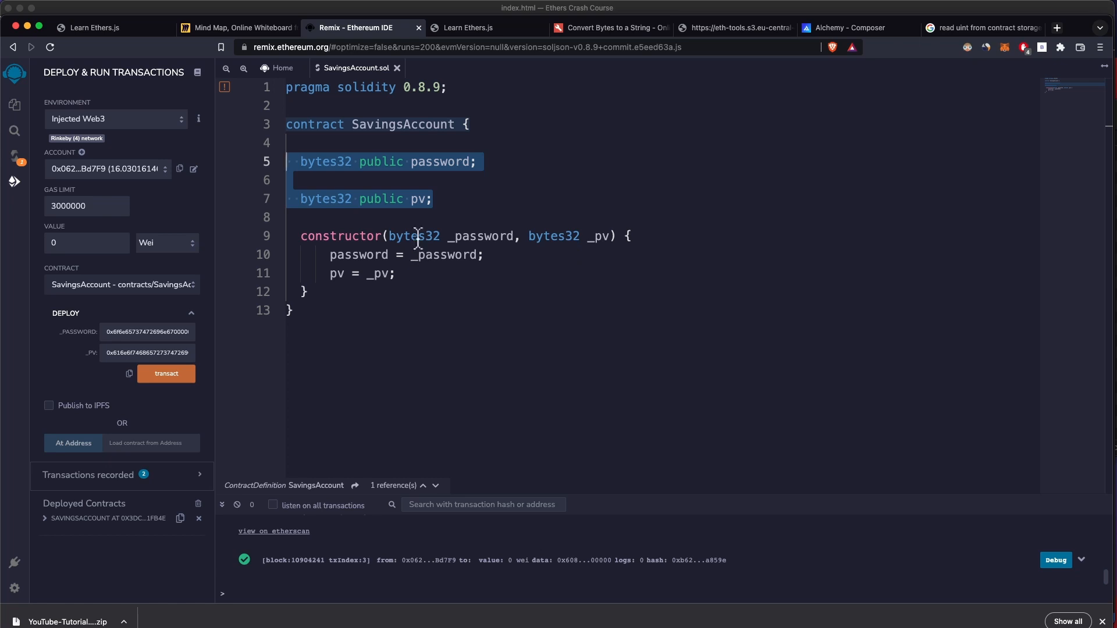
mouse_move(685, 64)
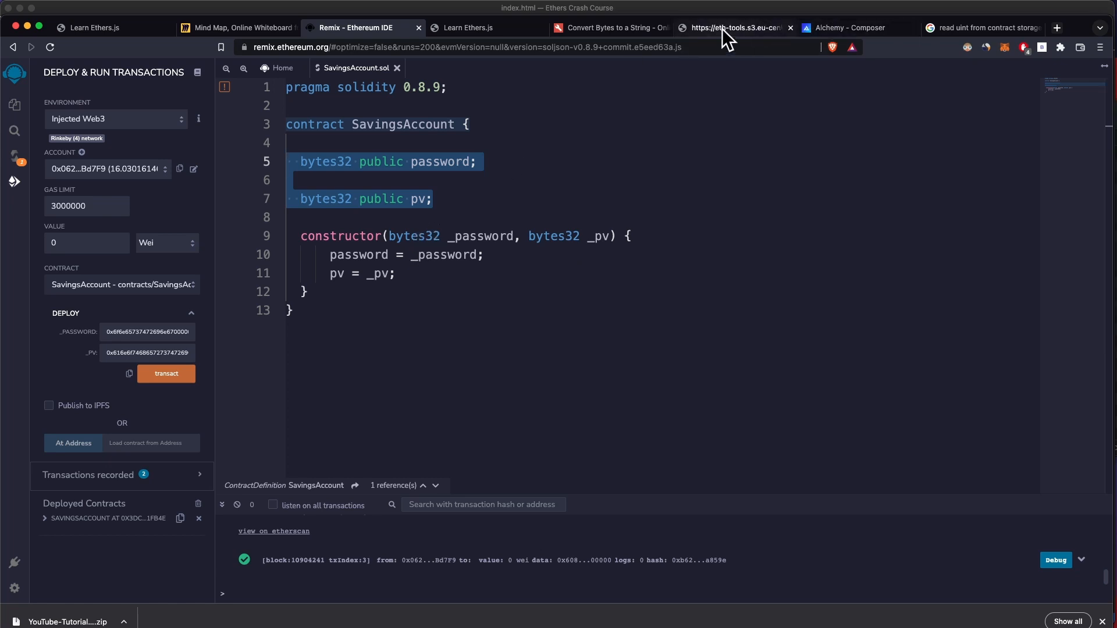
click(736, 28)
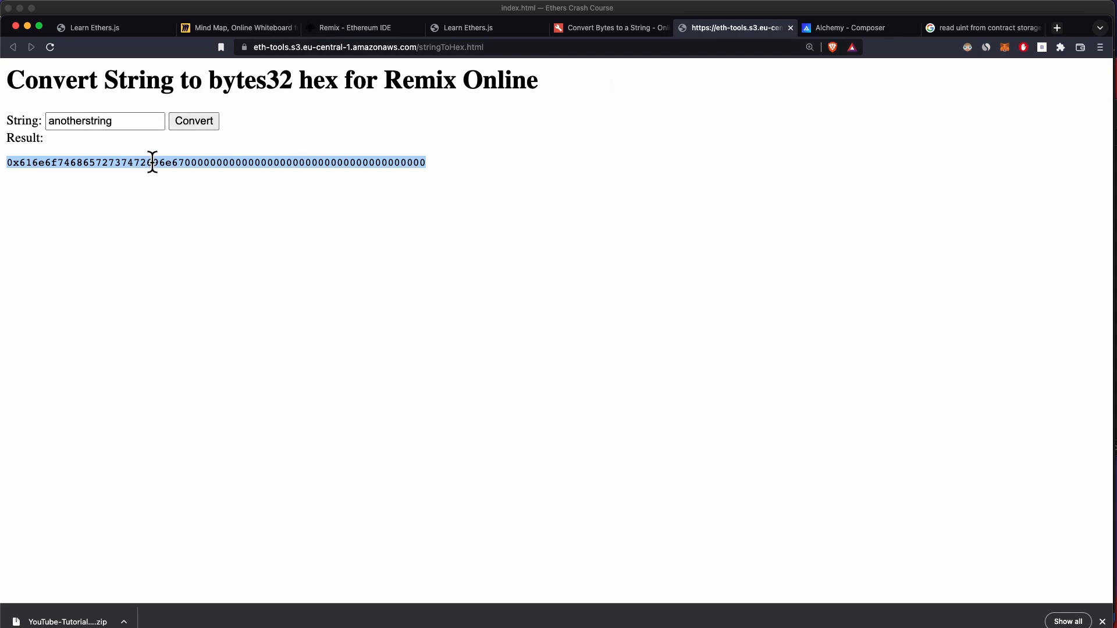
click(354, 27)
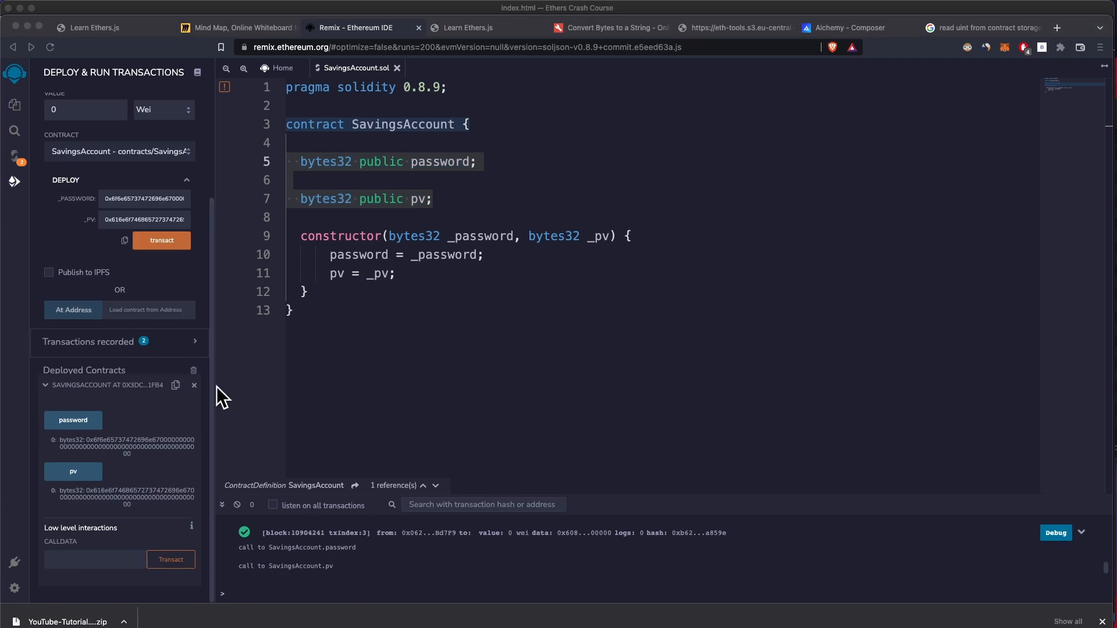
mouse_move(107, 481)
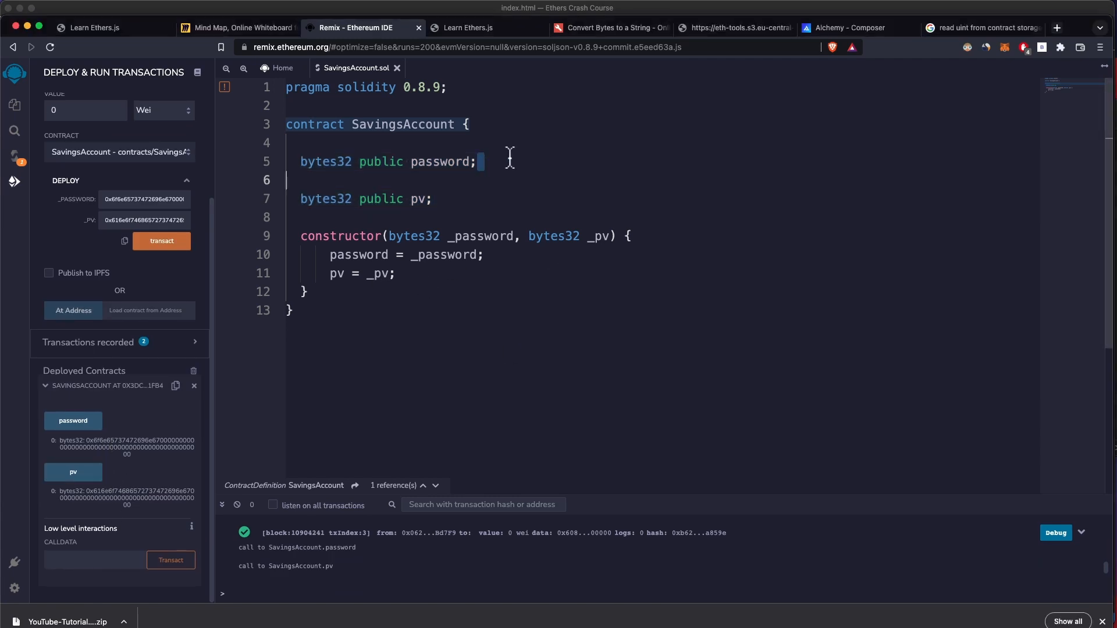
mouse_move(847, 27)
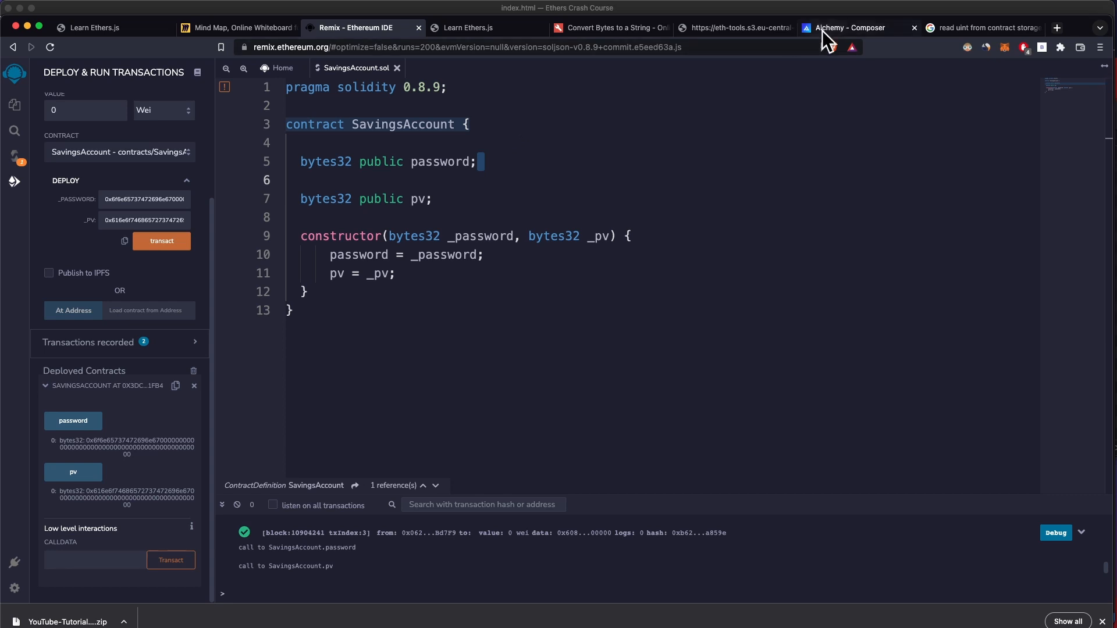
- In Alchemy Composer, keep Ethereum as the chain and set the Rinkeby network
click(847, 28)
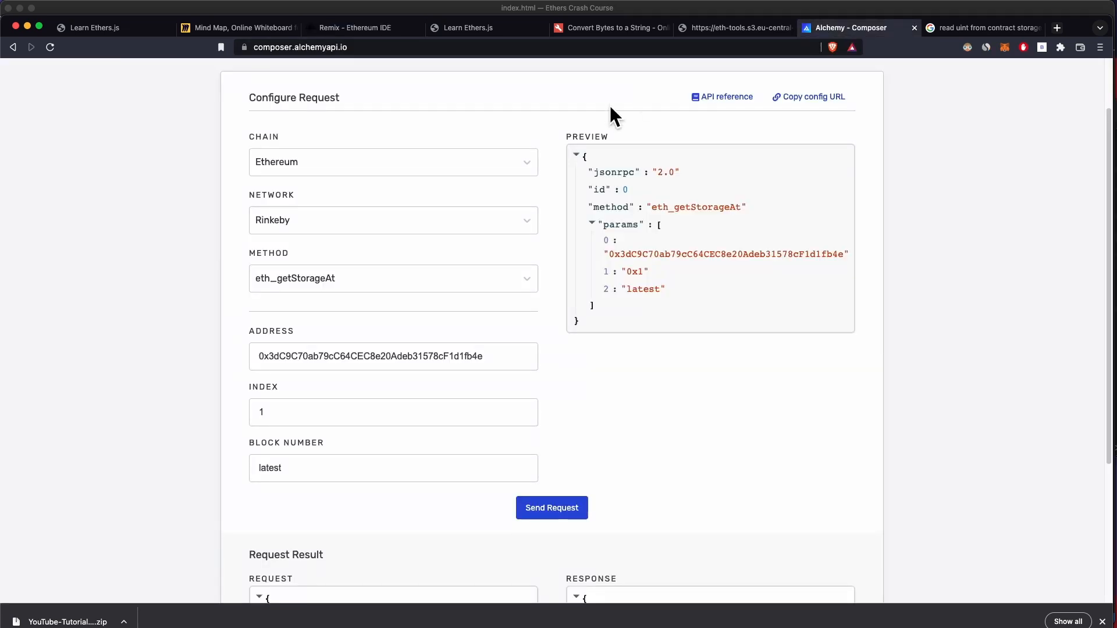
scroll(up, 3)
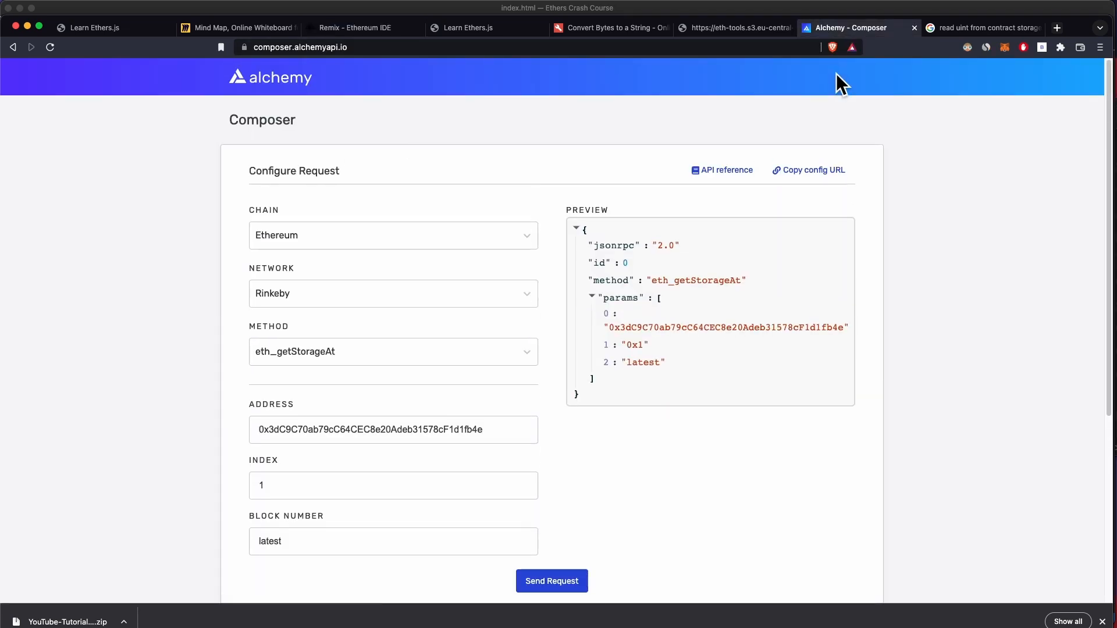
scroll(down, 3)
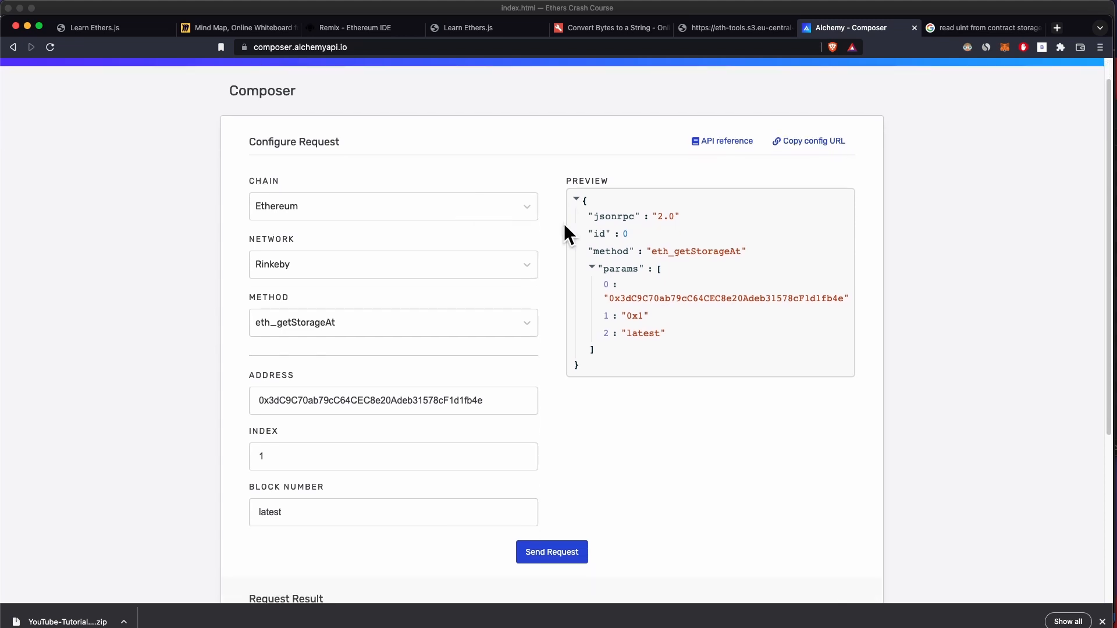
scroll(down, 3)
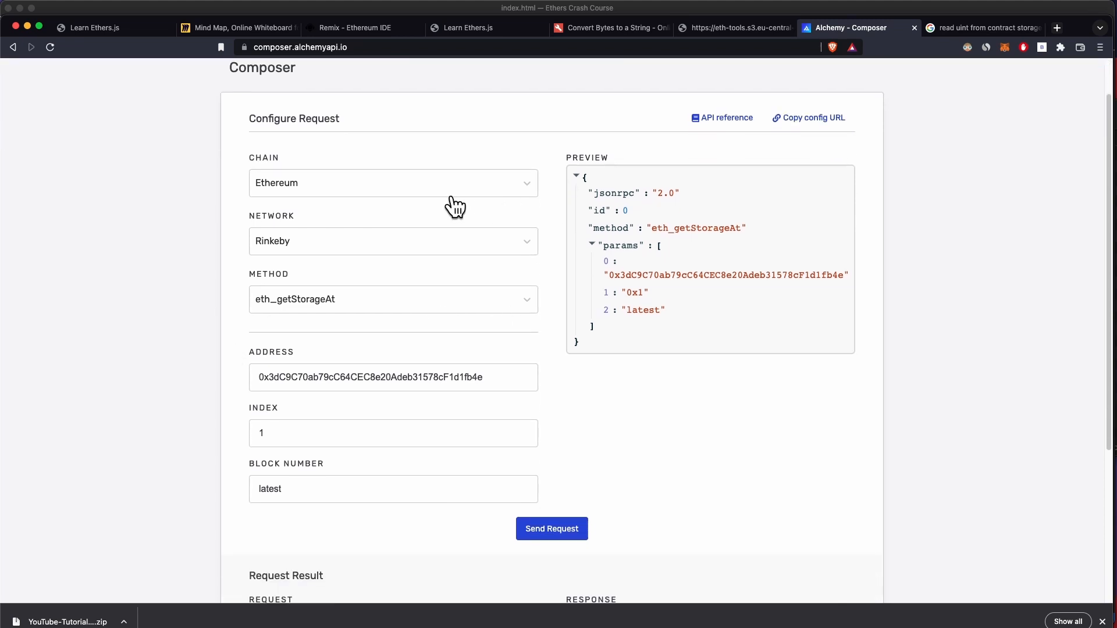
mouse_move(435, 193)
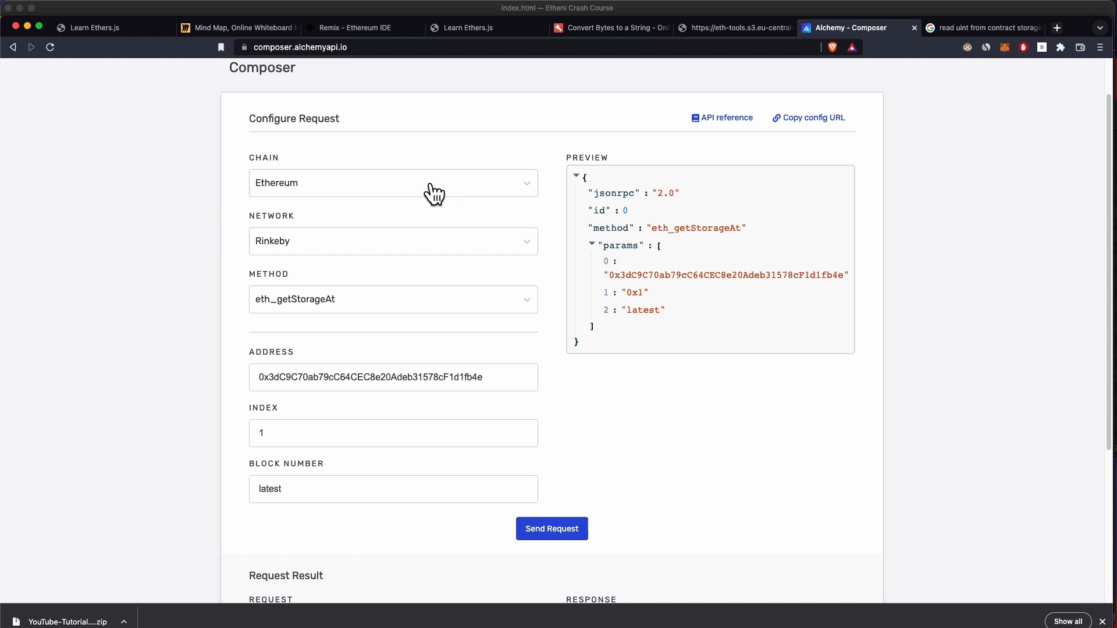
click(392, 182)
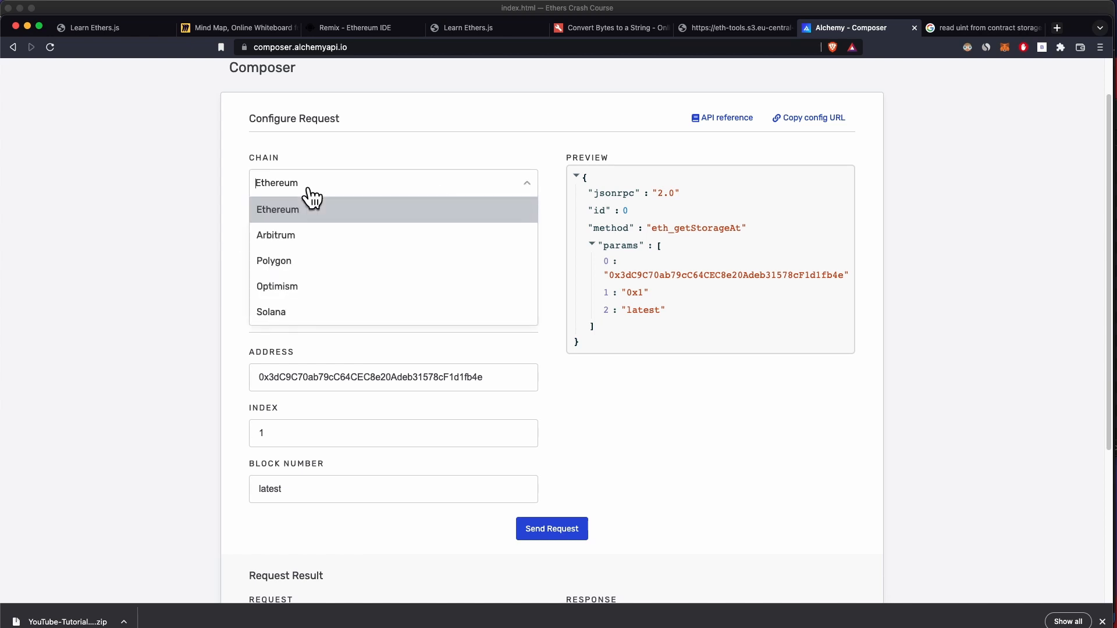
mouse_move(229, 257)
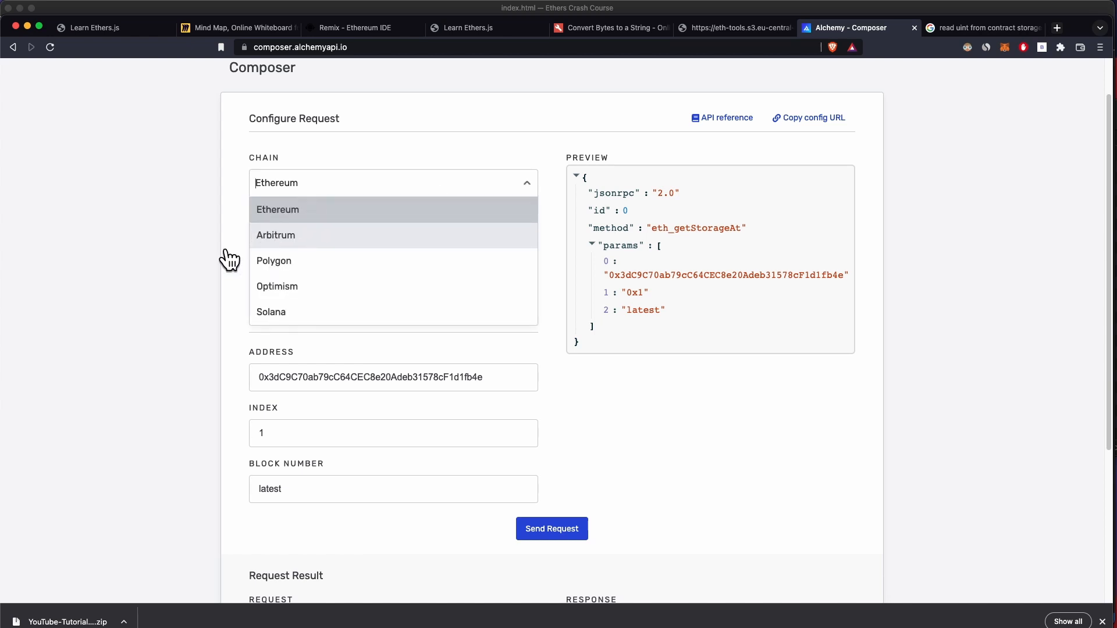
mouse_move(270, 311)
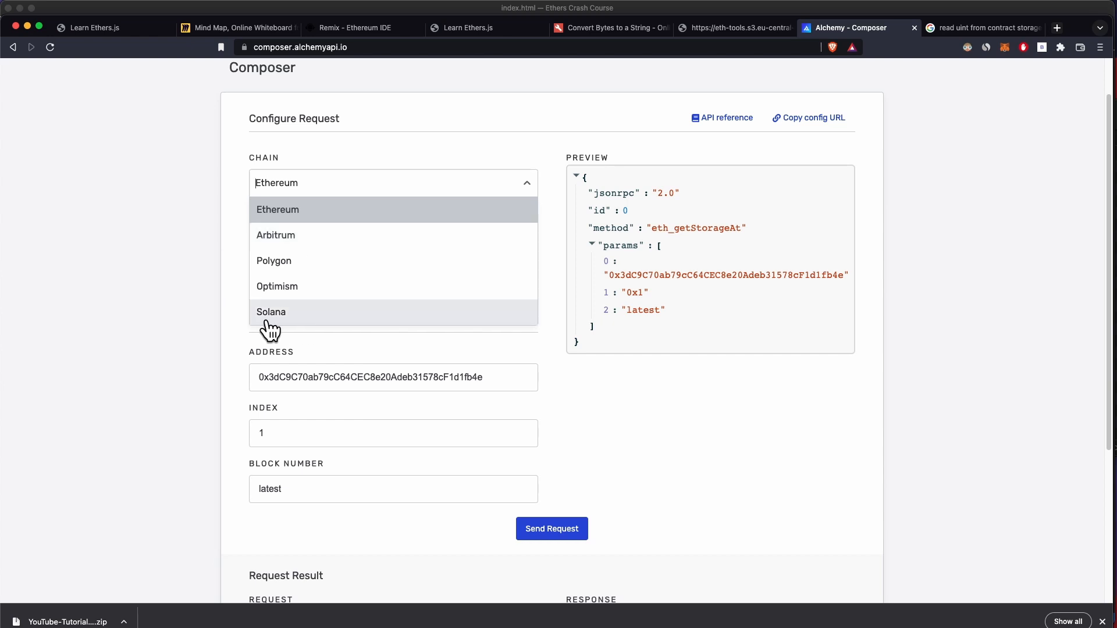
click(277, 209)
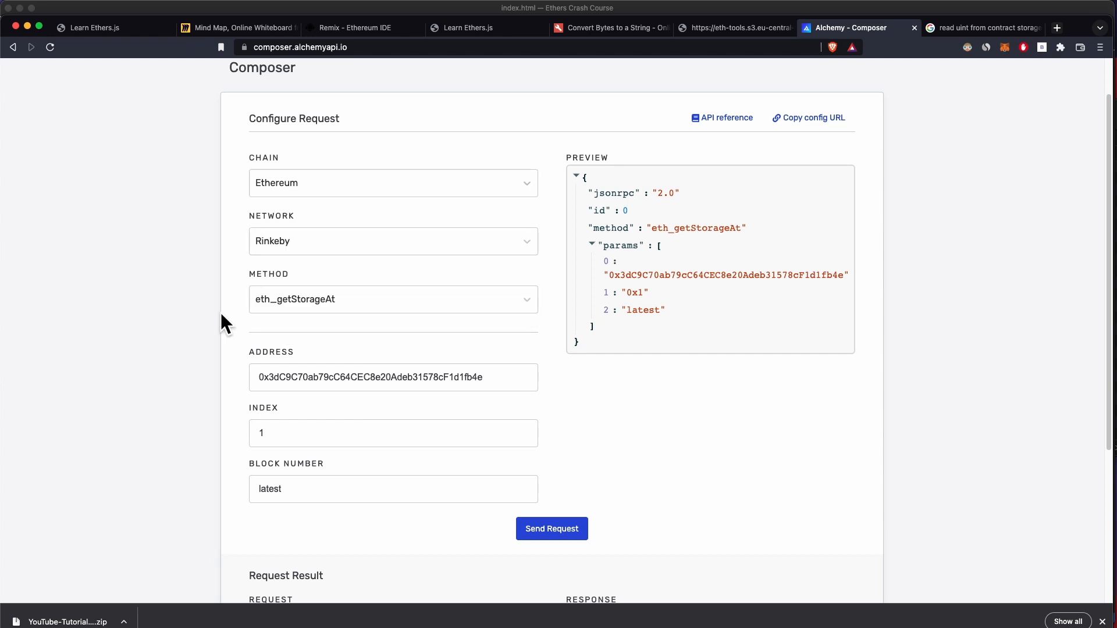
click(393, 241)
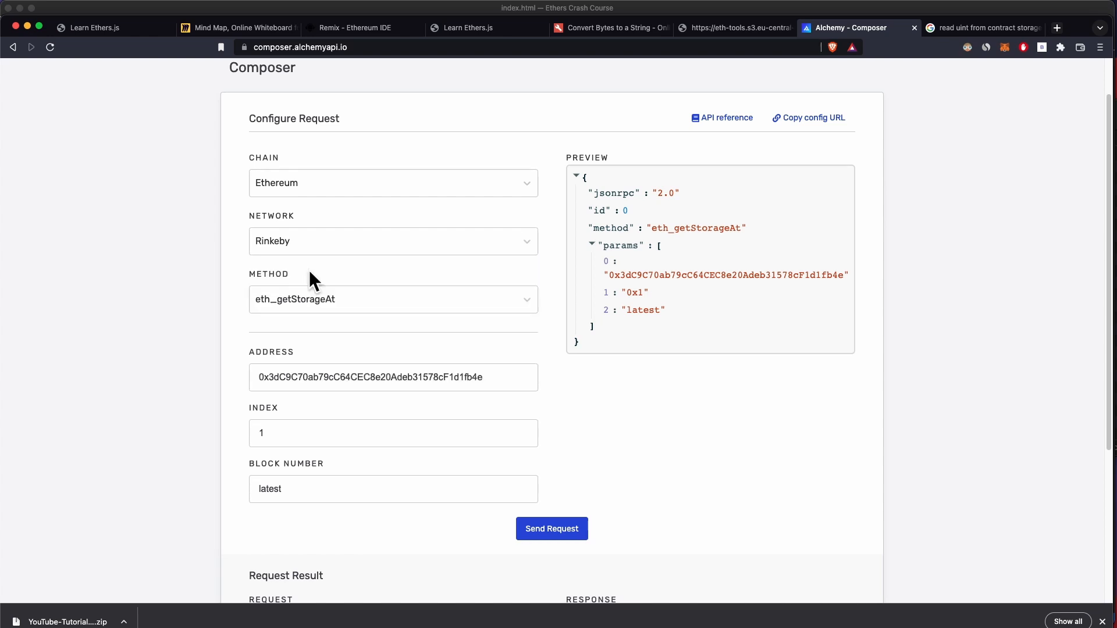
- Request eth_getStorageAt for slot 1, set Index to 0, and view the storage diagram
click(393, 298)
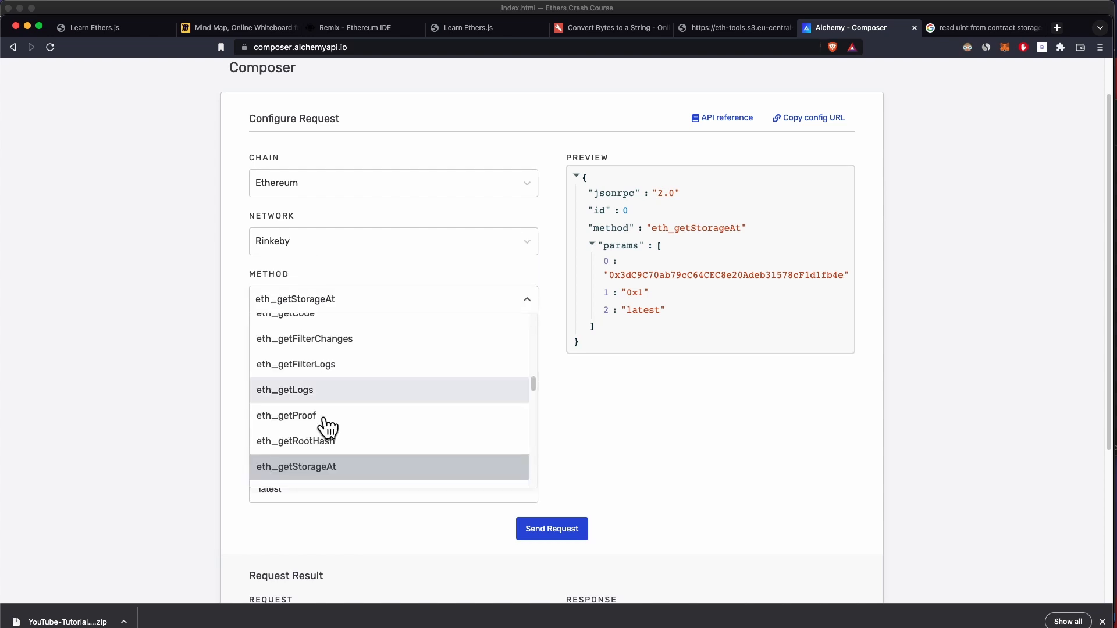
scroll(up, 3)
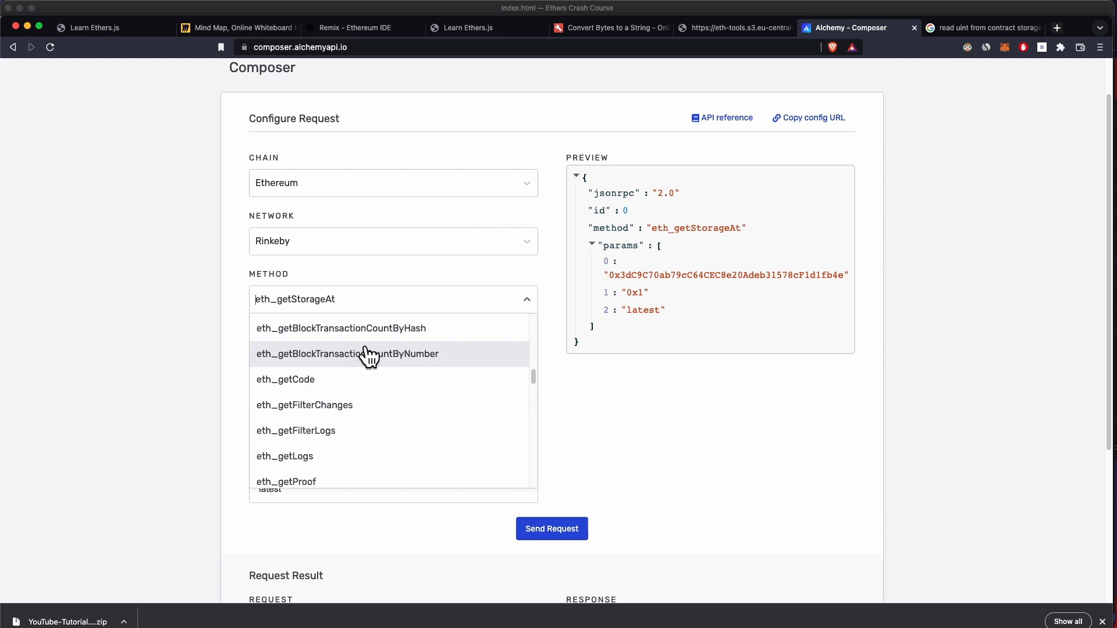
scroll(up, 3)
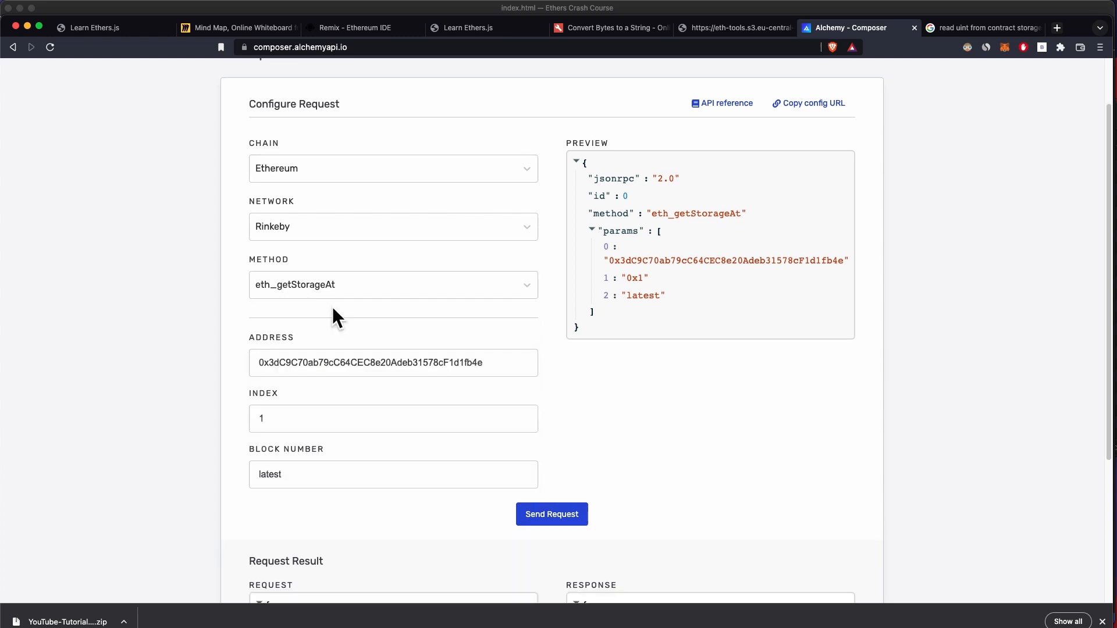
scroll(down, 3)
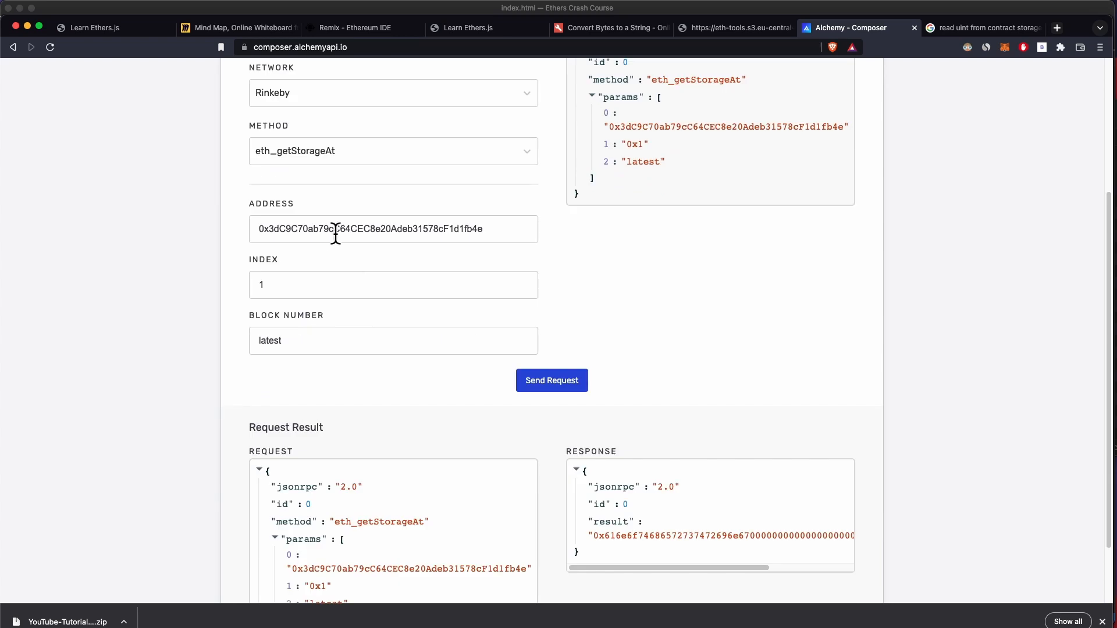
click(393, 285)
text(0)
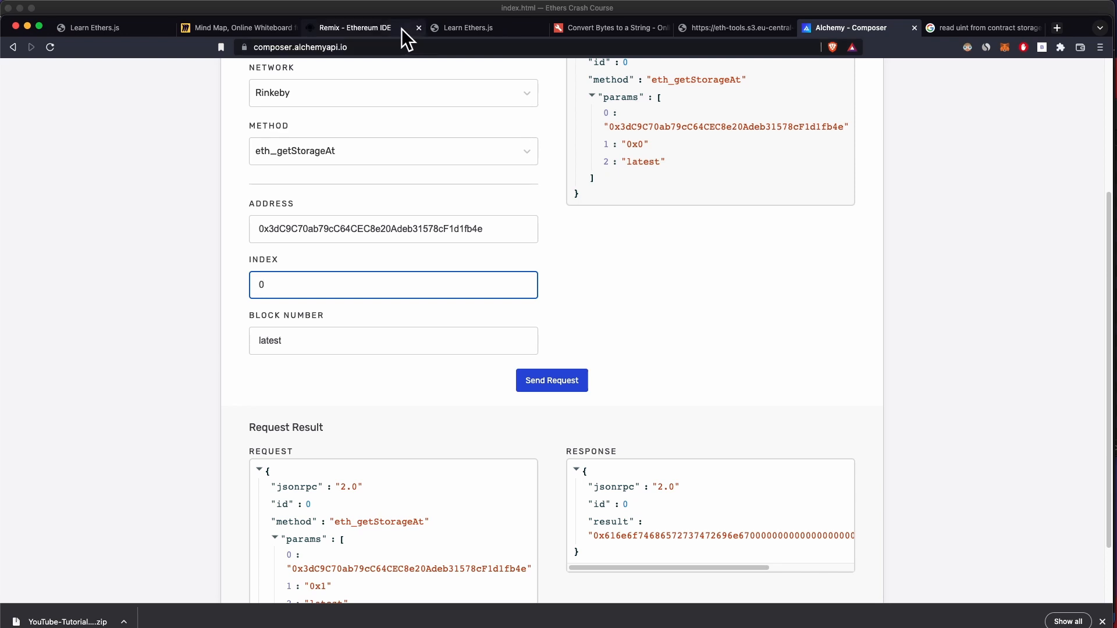
click(238, 27)
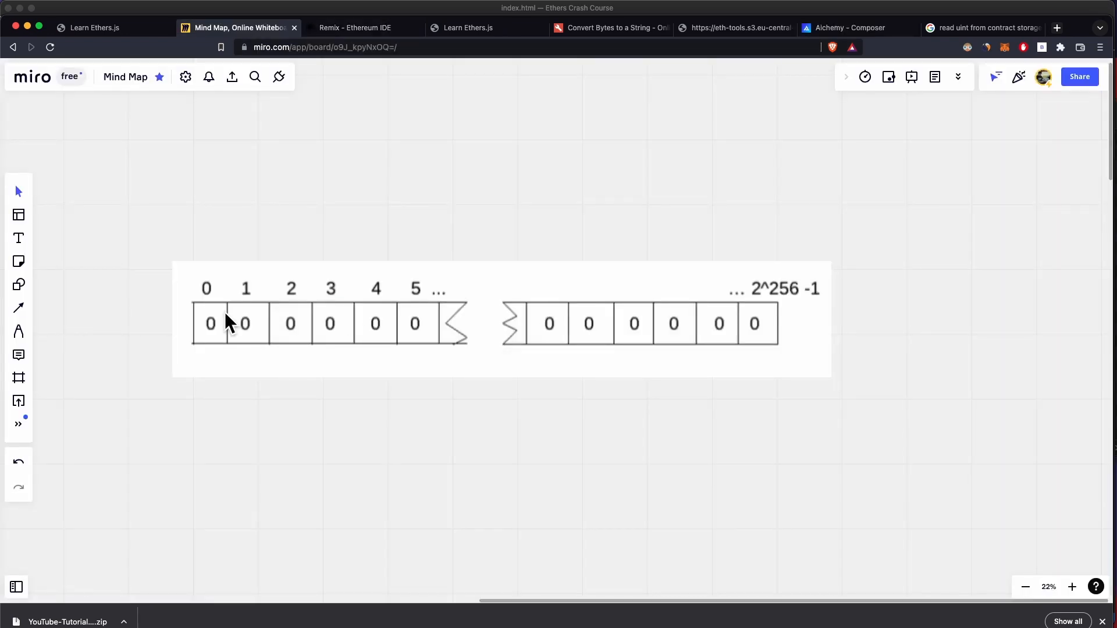
mouse_move(406, 377)
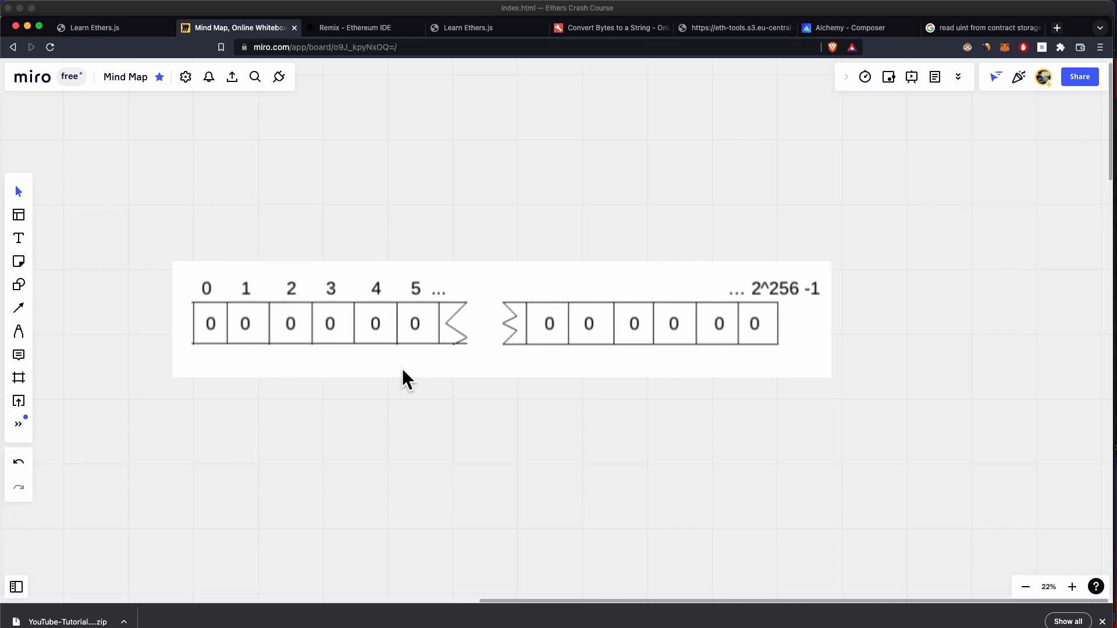
mouse_move(773, 302)
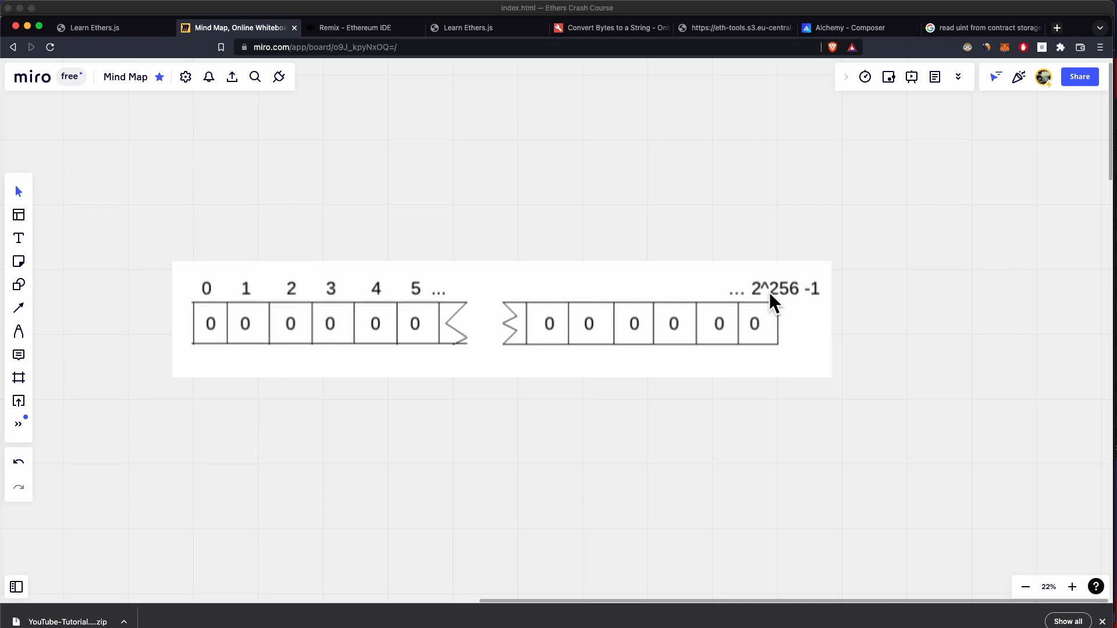
mouse_move(244, 374)
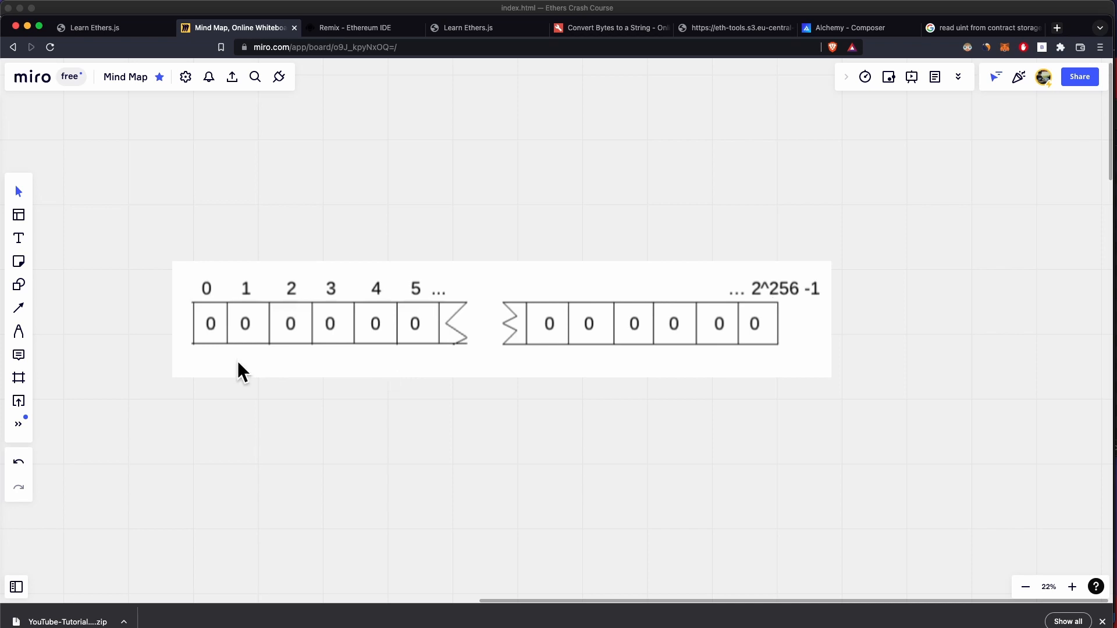
mouse_move(212, 346)
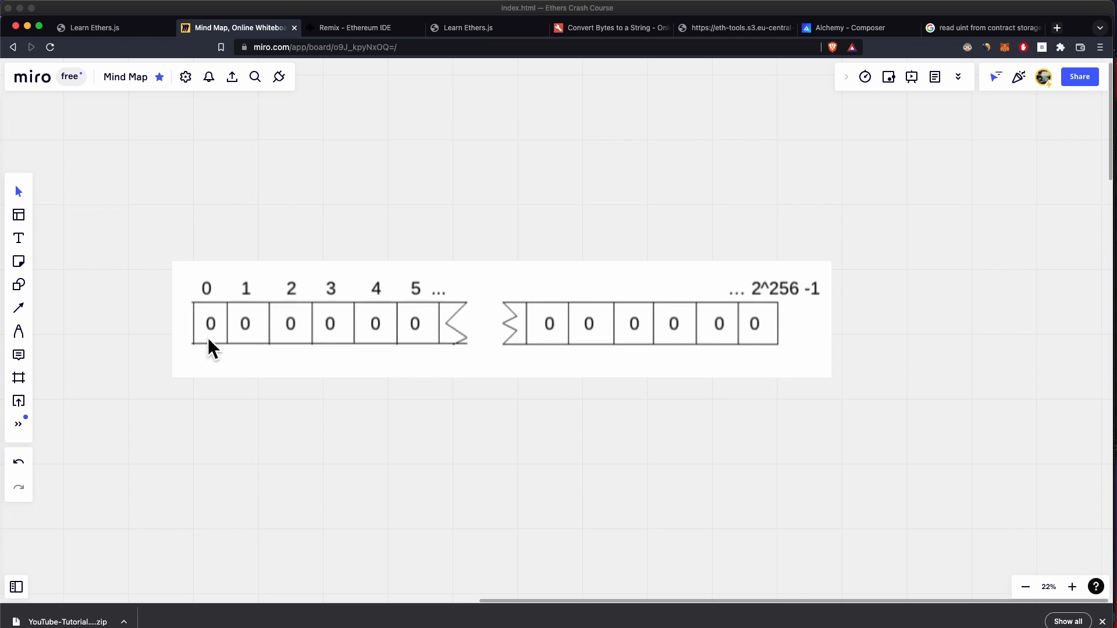
mouse_move(699, 374)
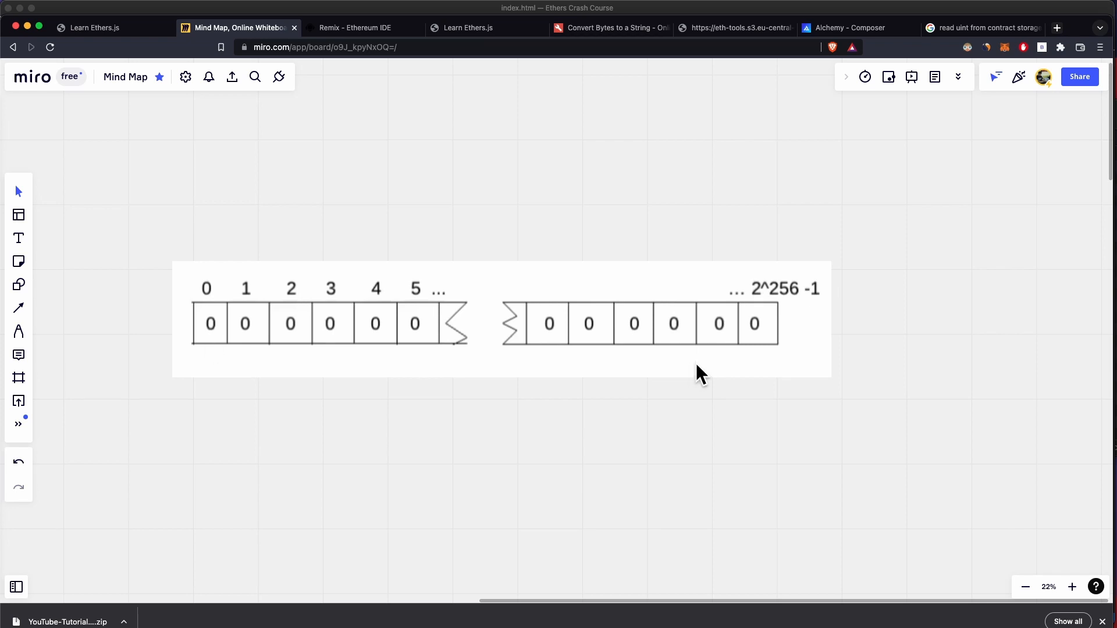
mouse_move(369, 368)
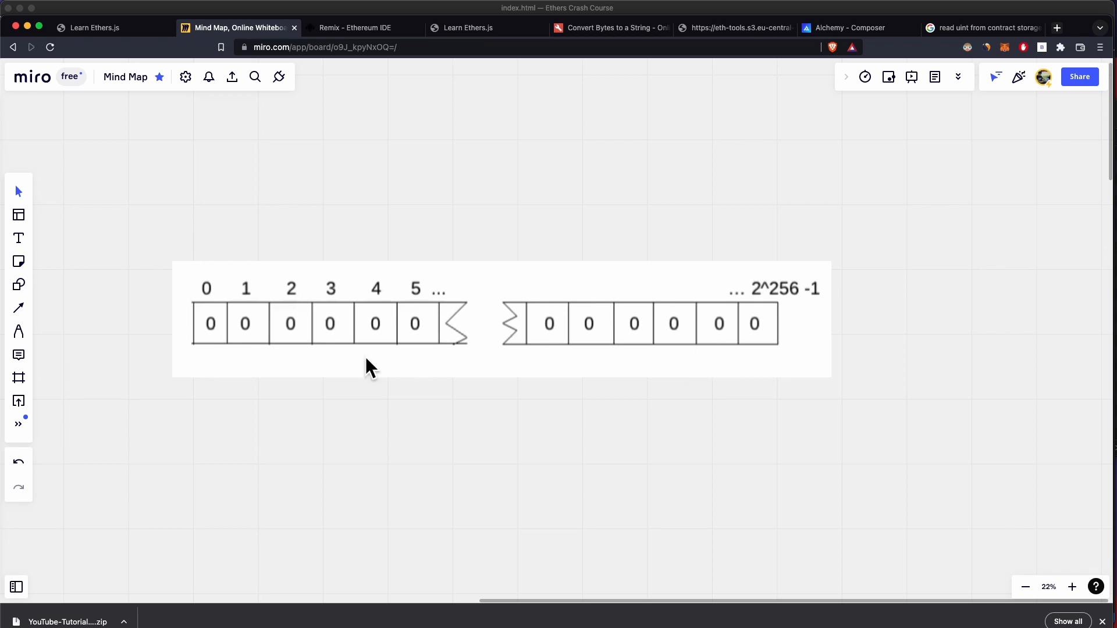
mouse_move(206, 349)
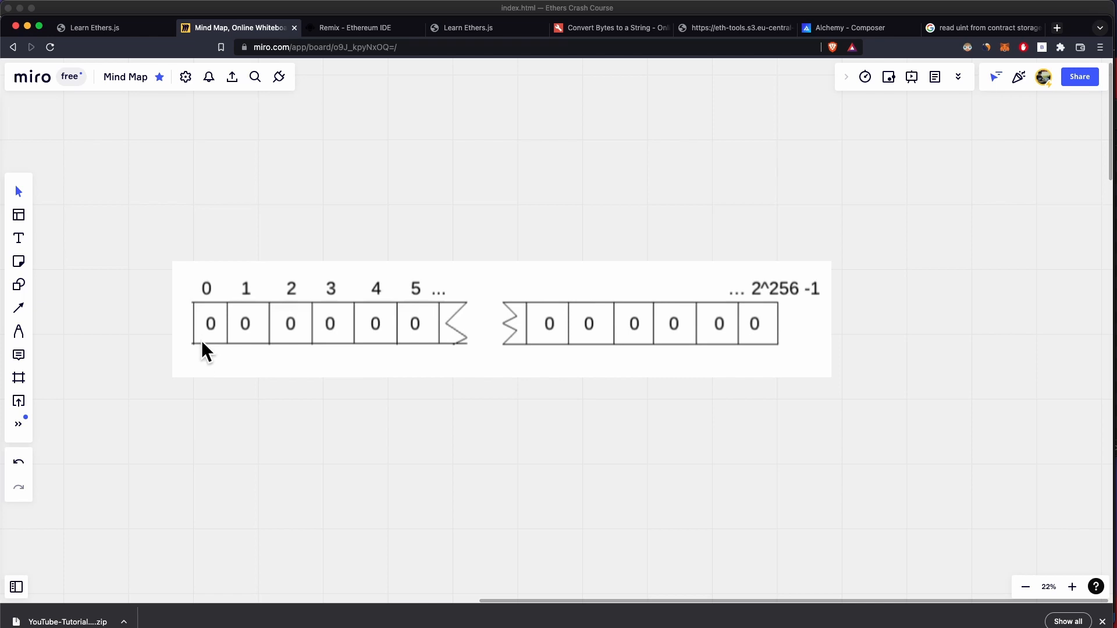
mouse_move(217, 339)
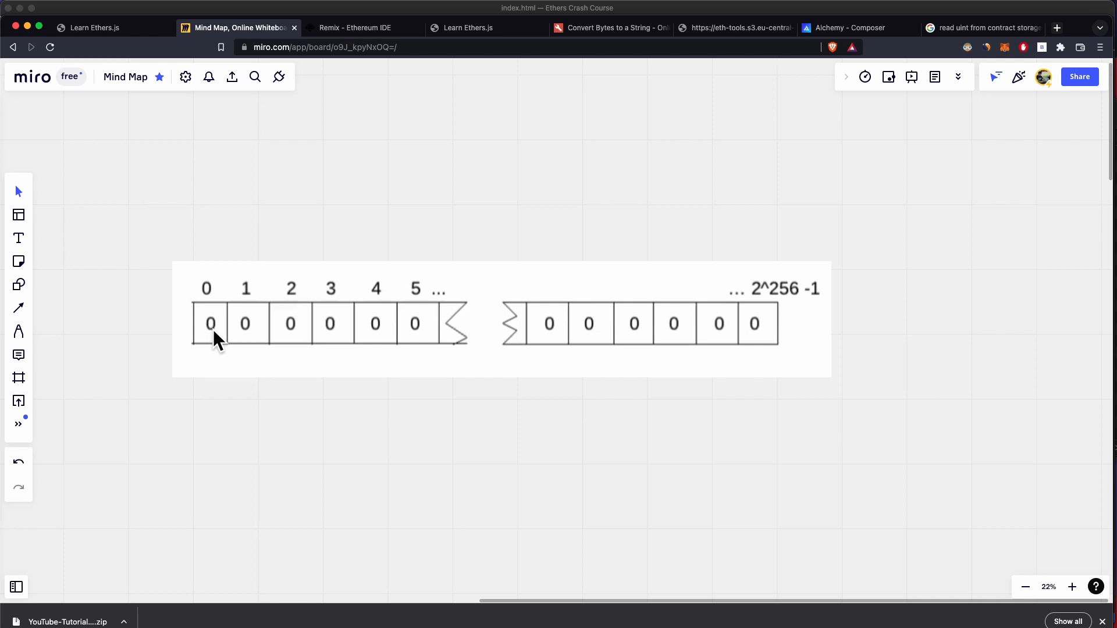
mouse_move(354, 28)
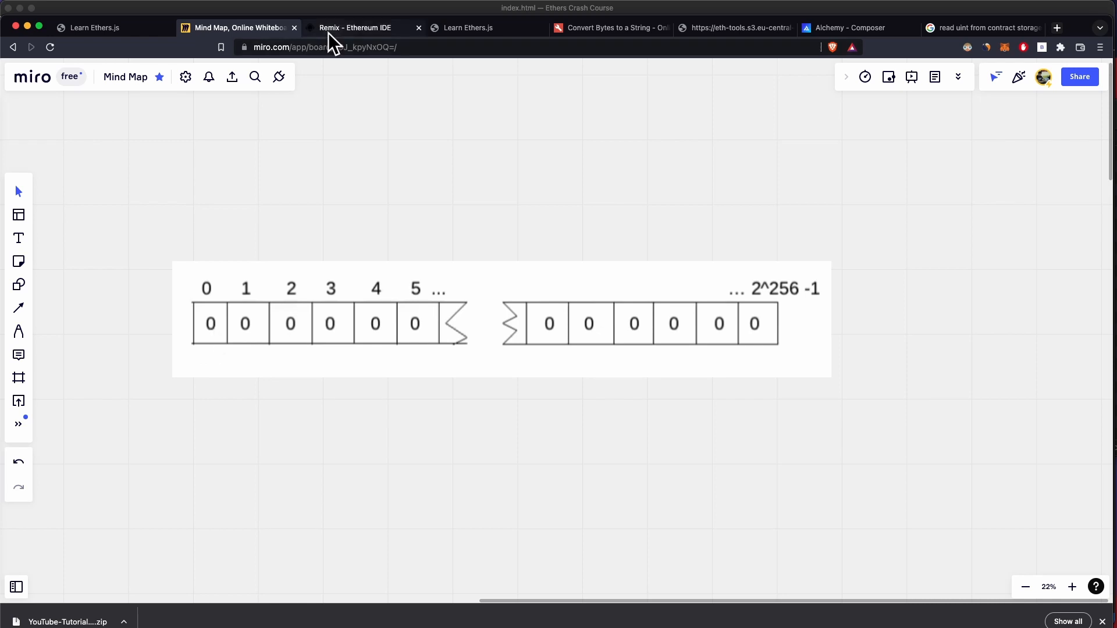
click(354, 28)
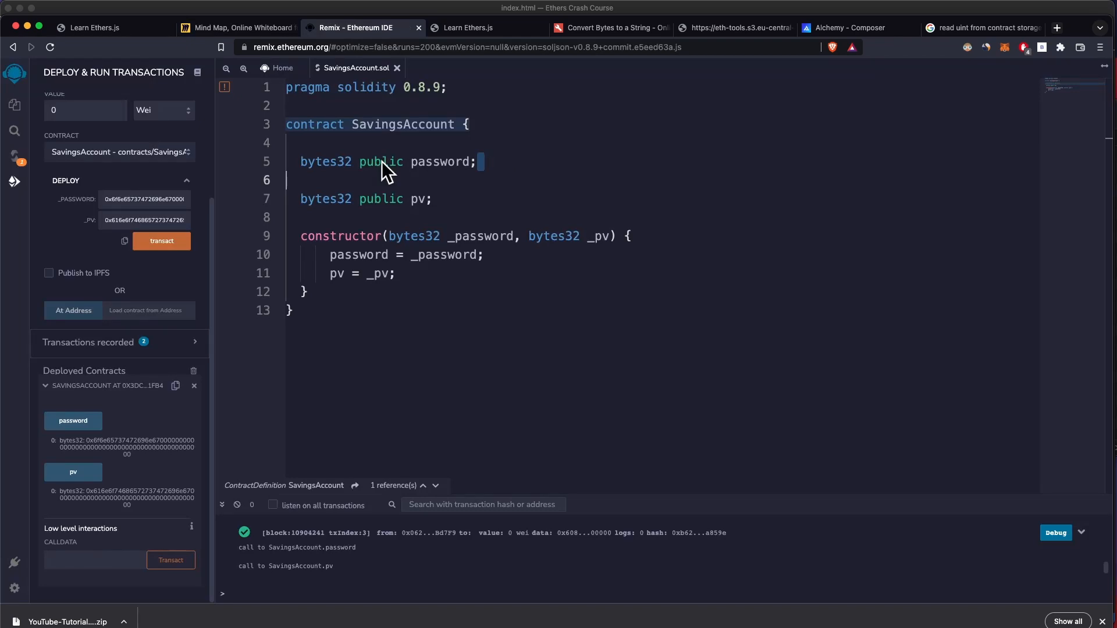
mouse_move(415, 207)
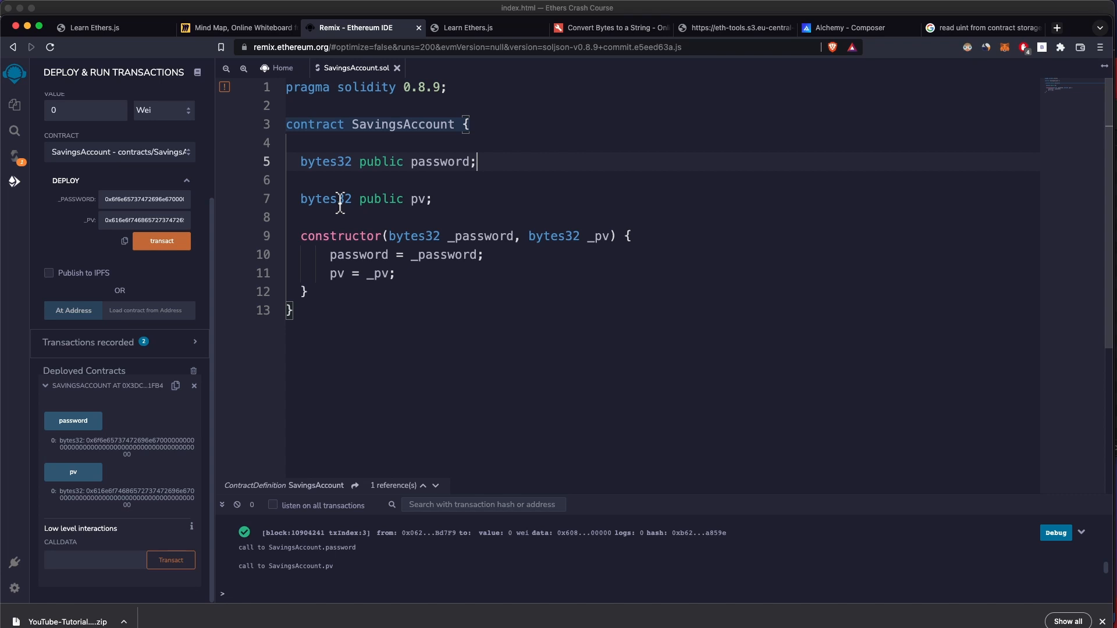
mouse_move(363, 124)
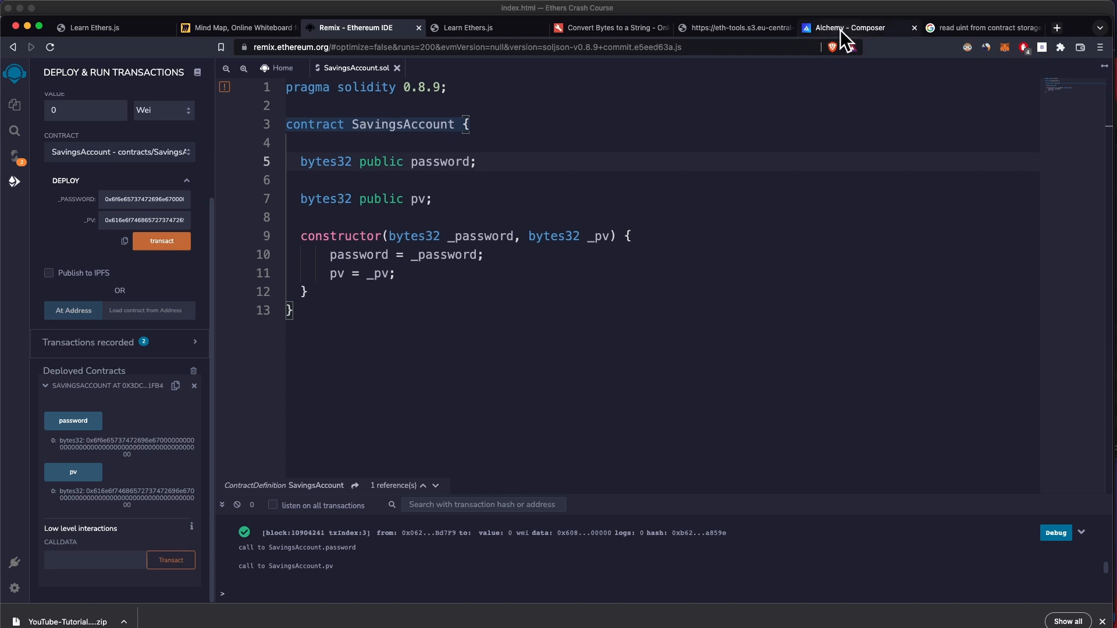
- Copy the slot 0 hex result from Composer into the bytes-to-string converter
click(846, 28)
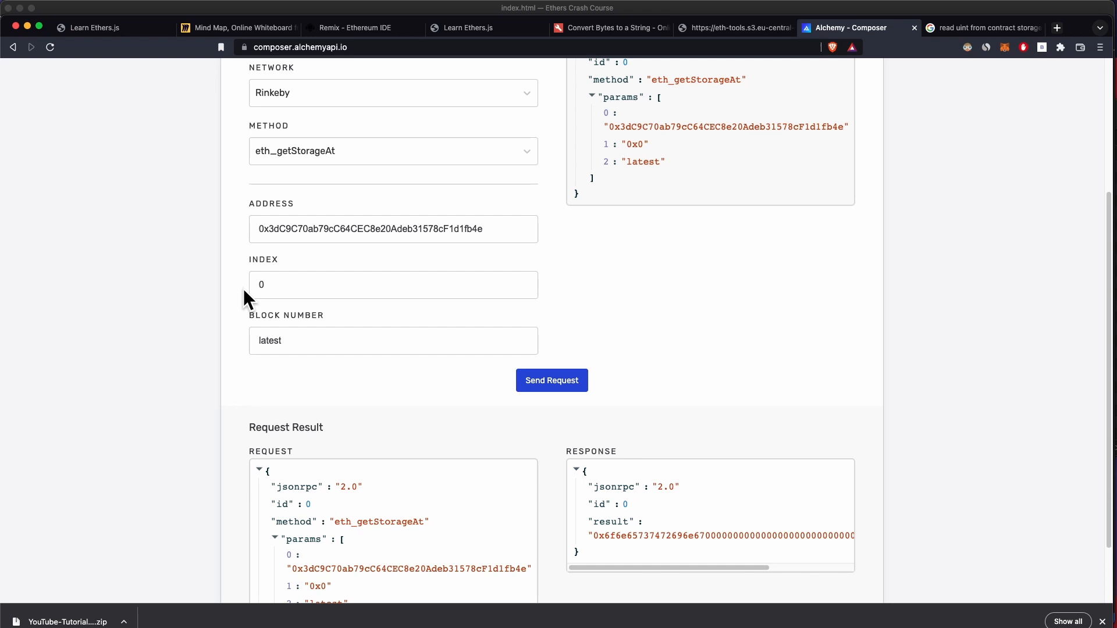
scroll(down, 3)
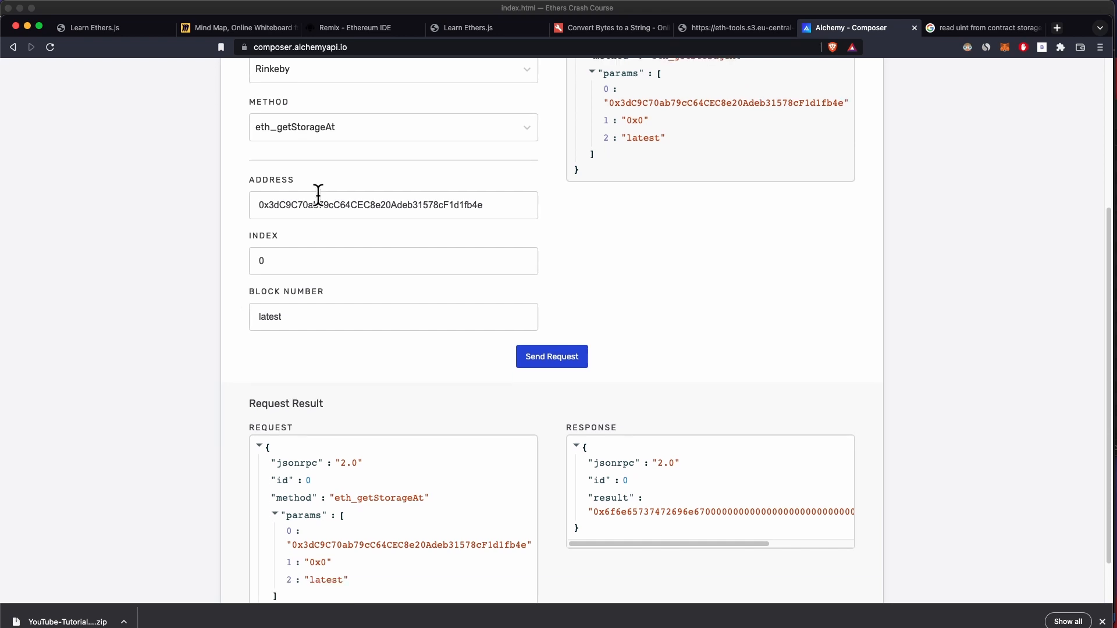
mouse_move(551, 356)
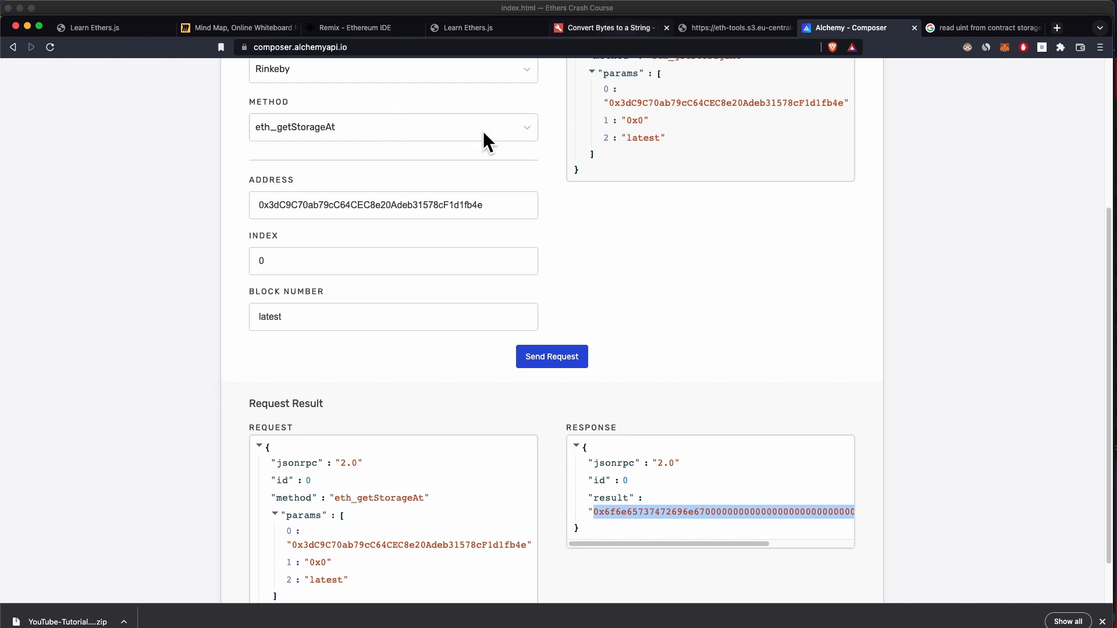
click(607, 28)
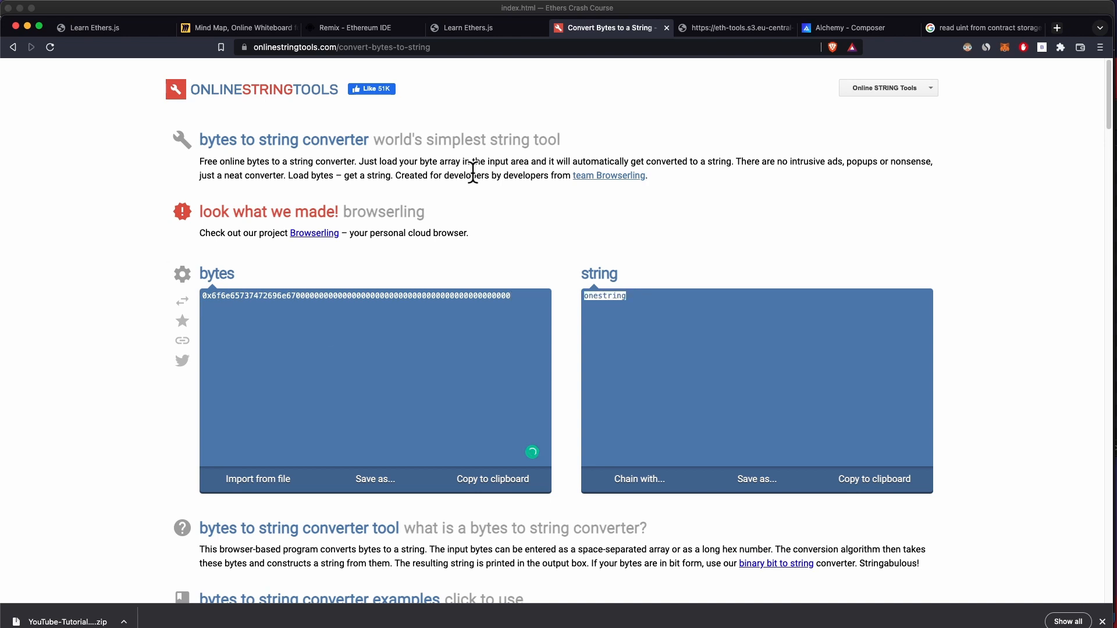
- Compare anotherstring's bytes32 hex against the slot 1 storage result in Composer
click(354, 28)
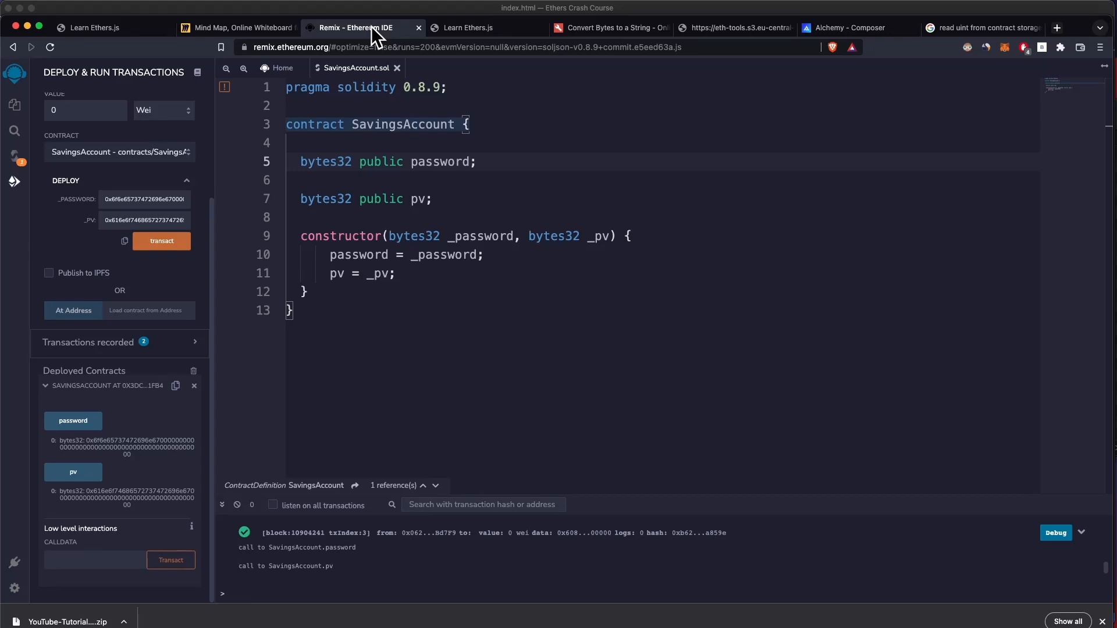
click(736, 28)
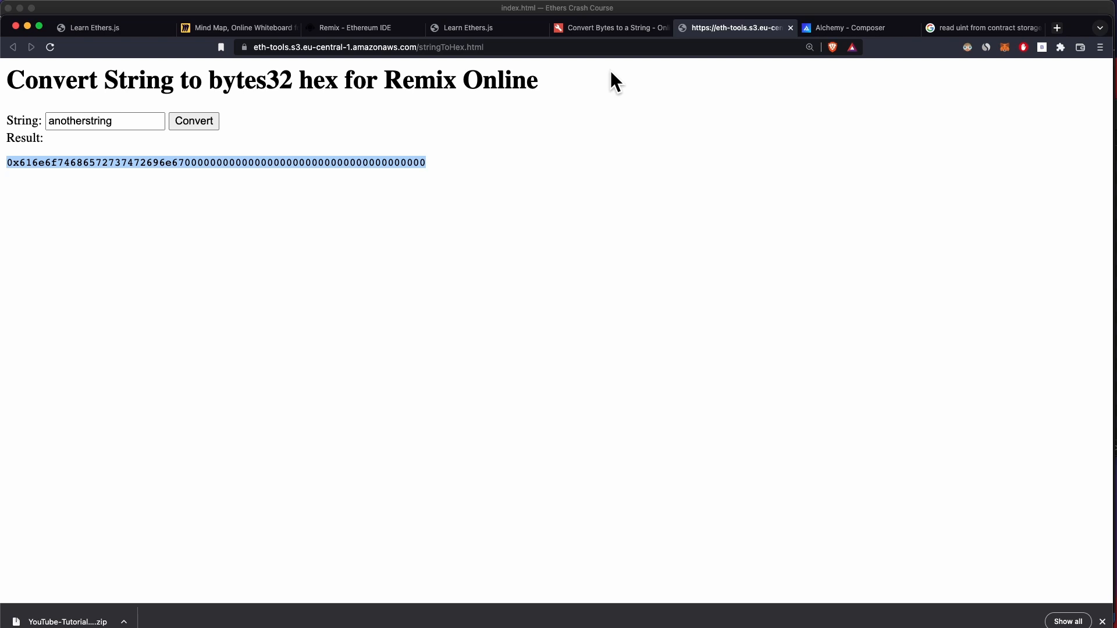
click(847, 27)
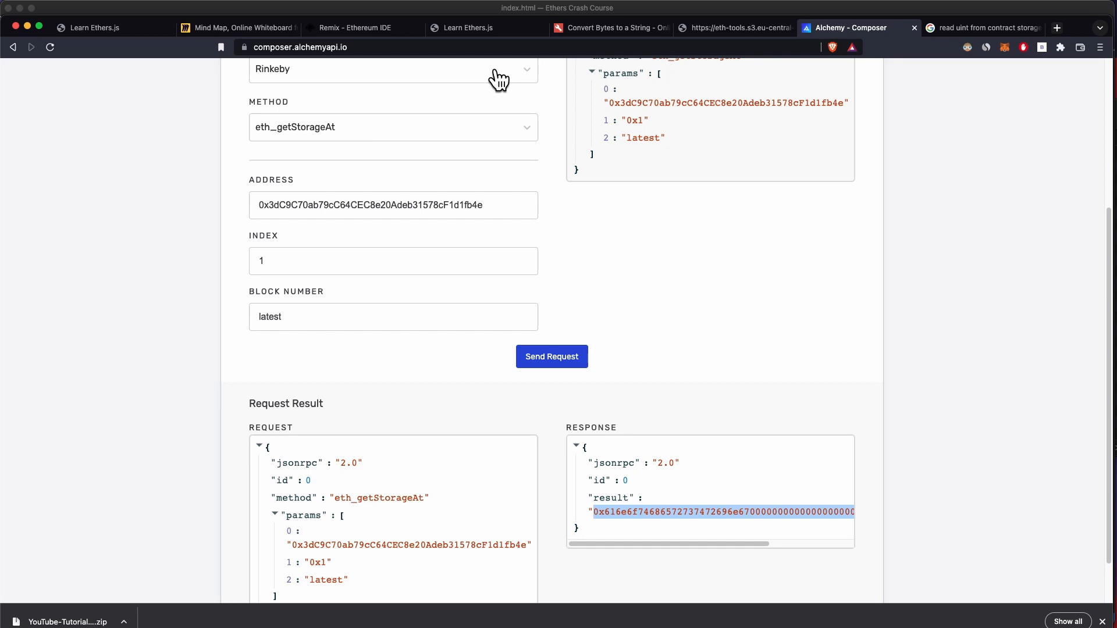
click(610, 28)
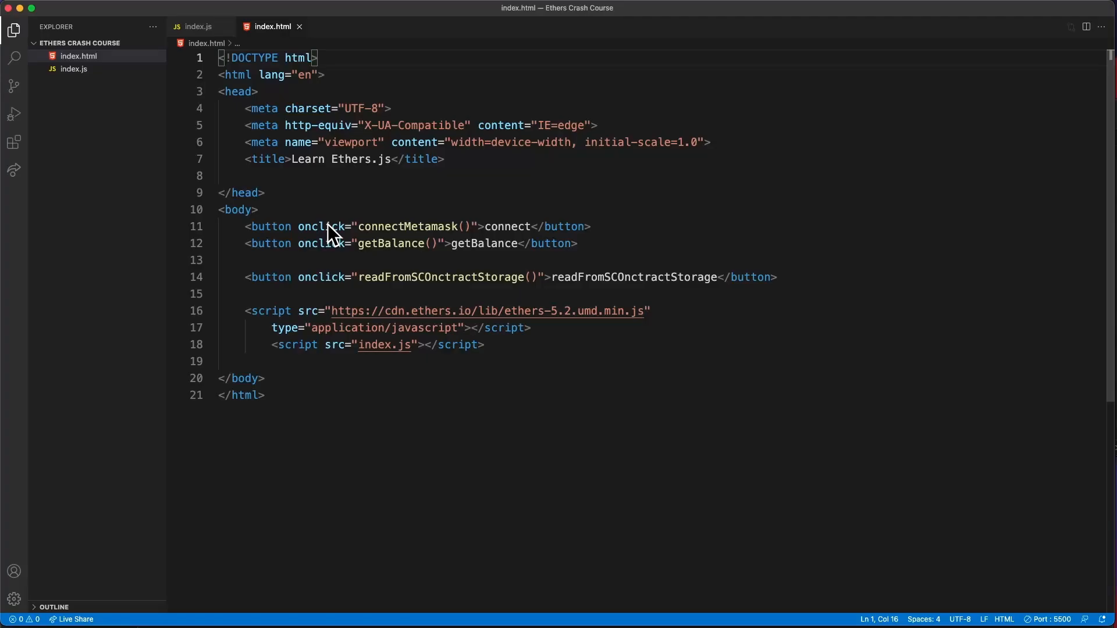
mouse_move(326, 226)
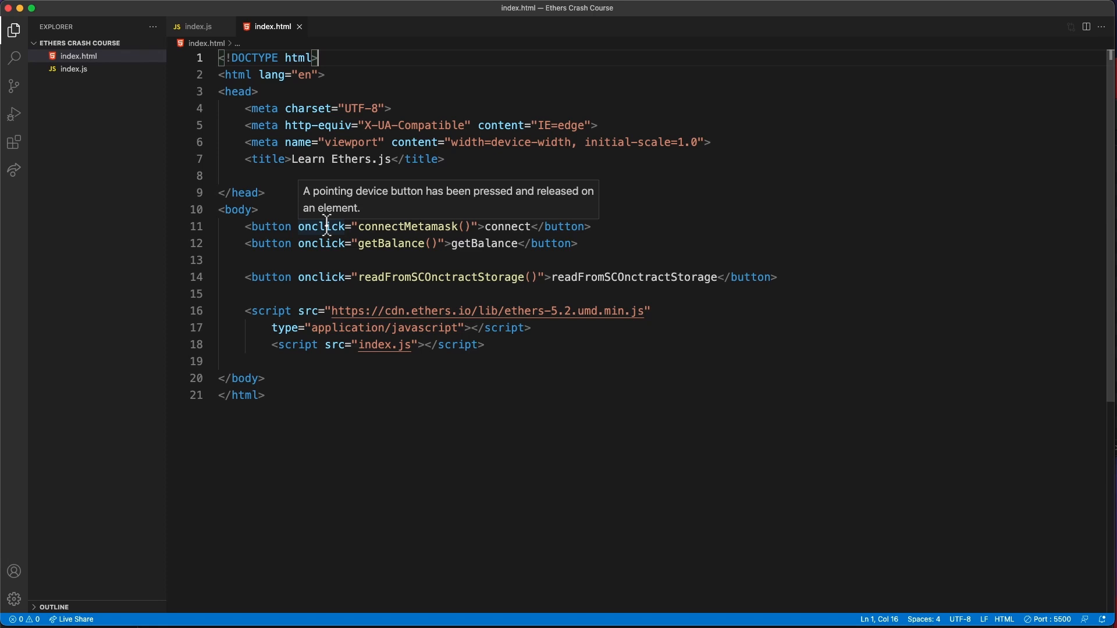
mouse_move(320, 227)
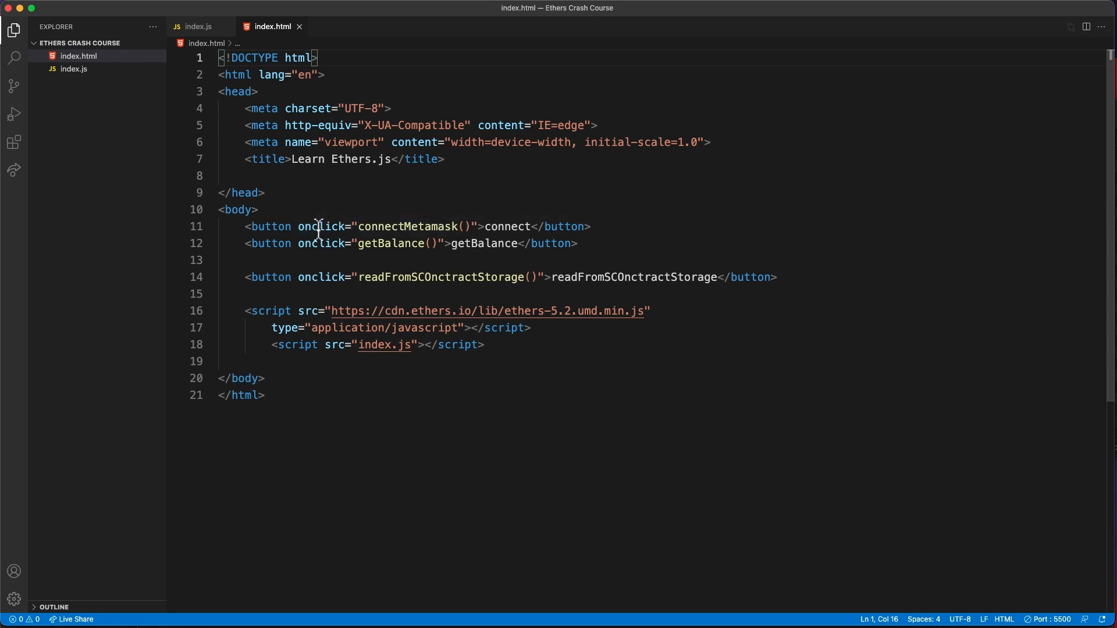
mouse_move(319, 227)
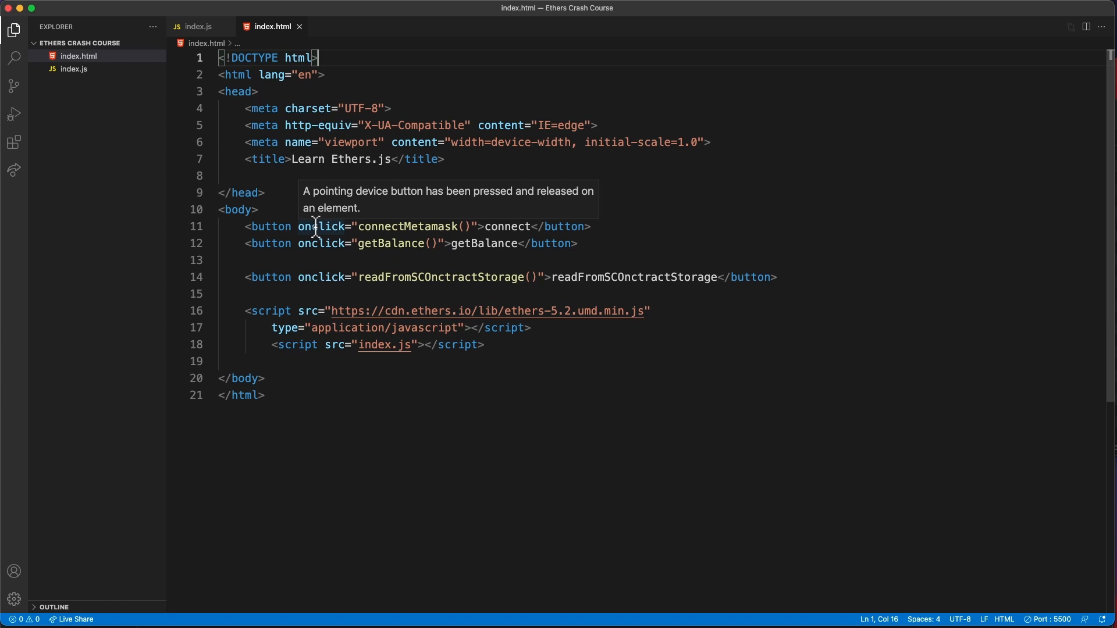
- Inspect the button onclick handlers in index.html, then switch to index.js
click(378, 277)
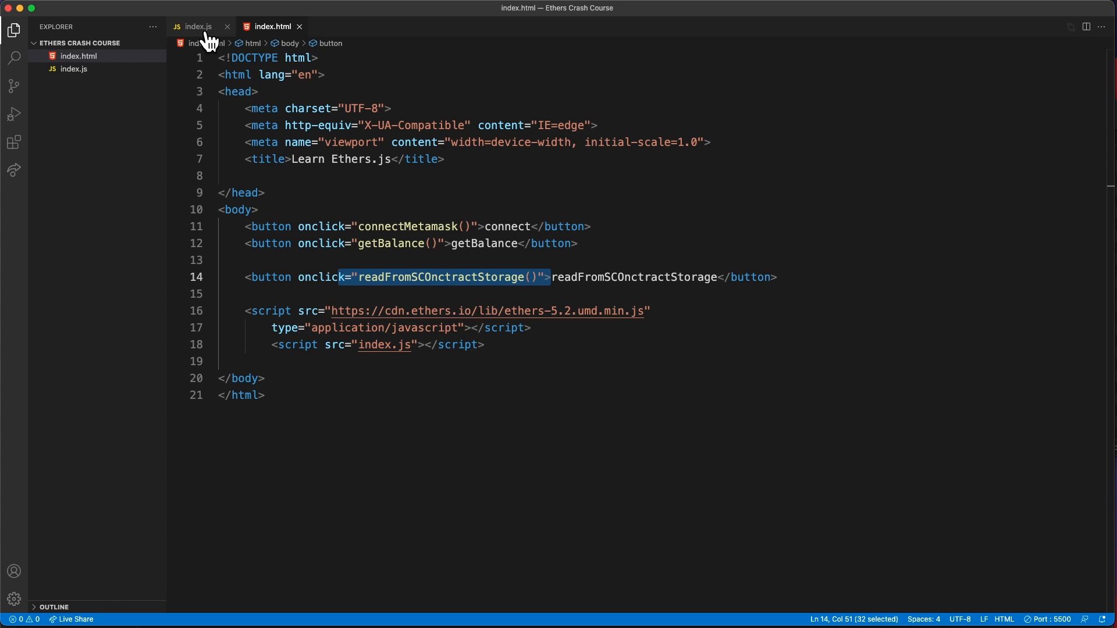
click(200, 26)
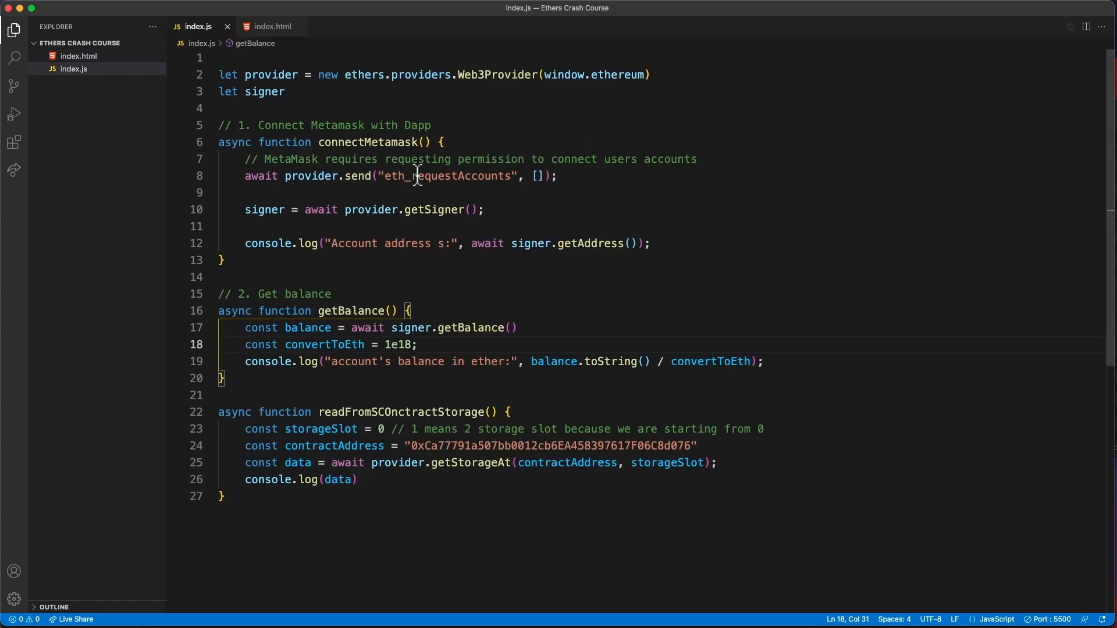
click(319, 311)
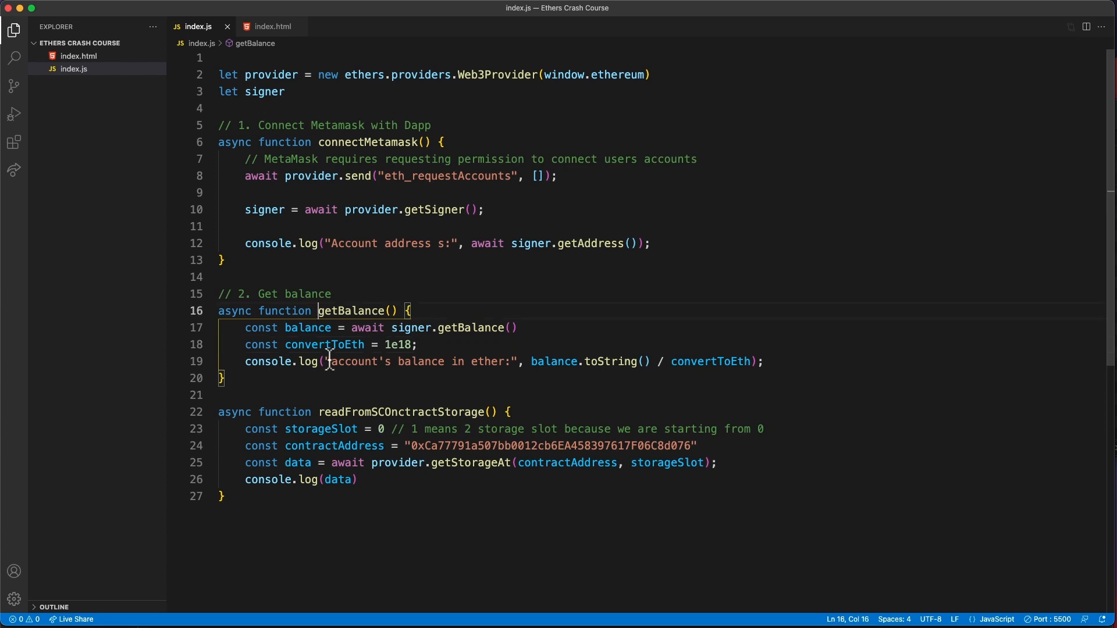